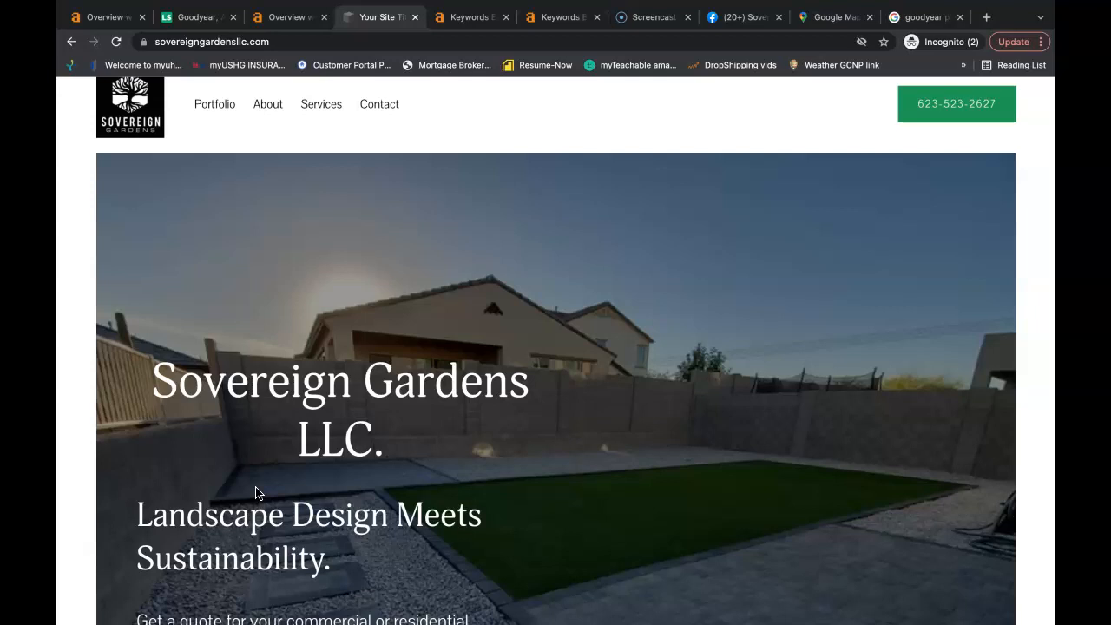
- Scroll through the current page, then bring up the Ahrefs keyword research for landscape goodyear
scroll("down", 3)
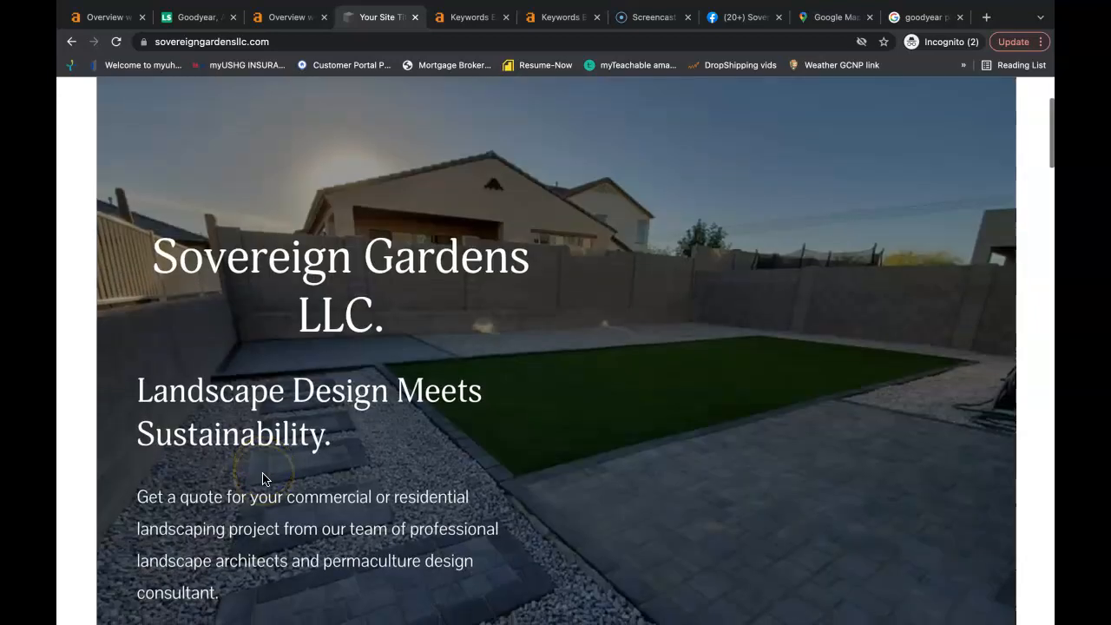
scroll("down", 3)
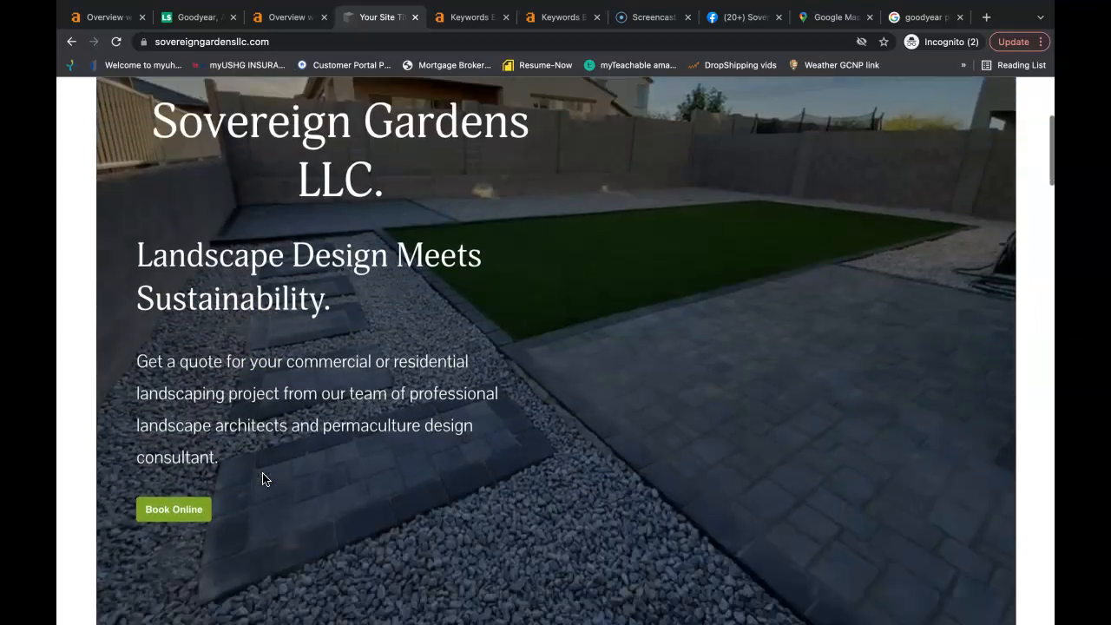
scroll("down", 3)
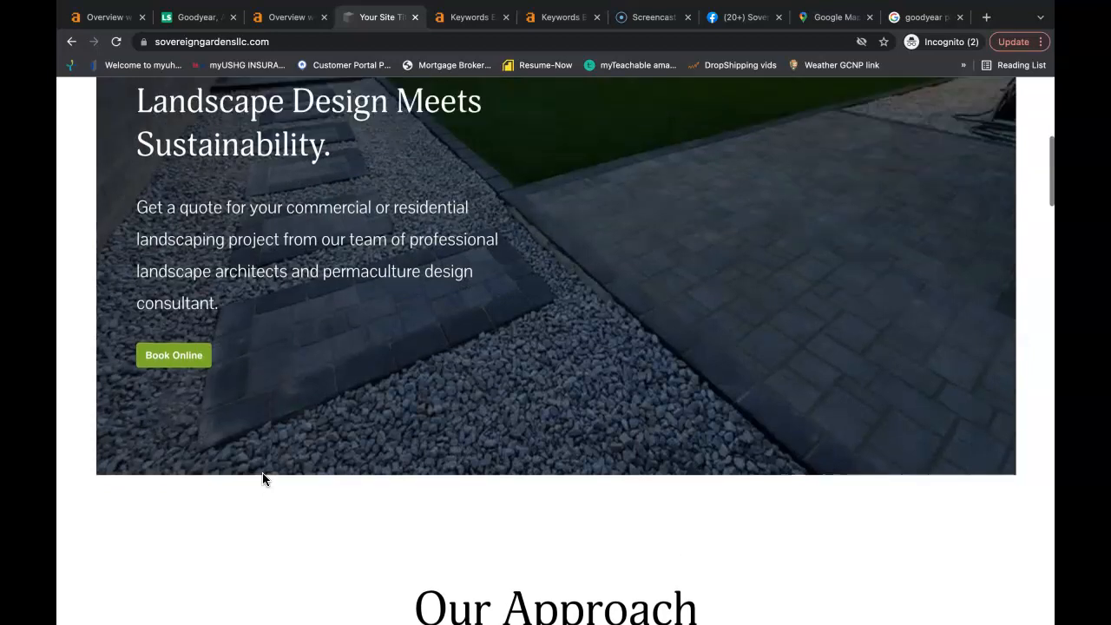
scroll("up", 3)
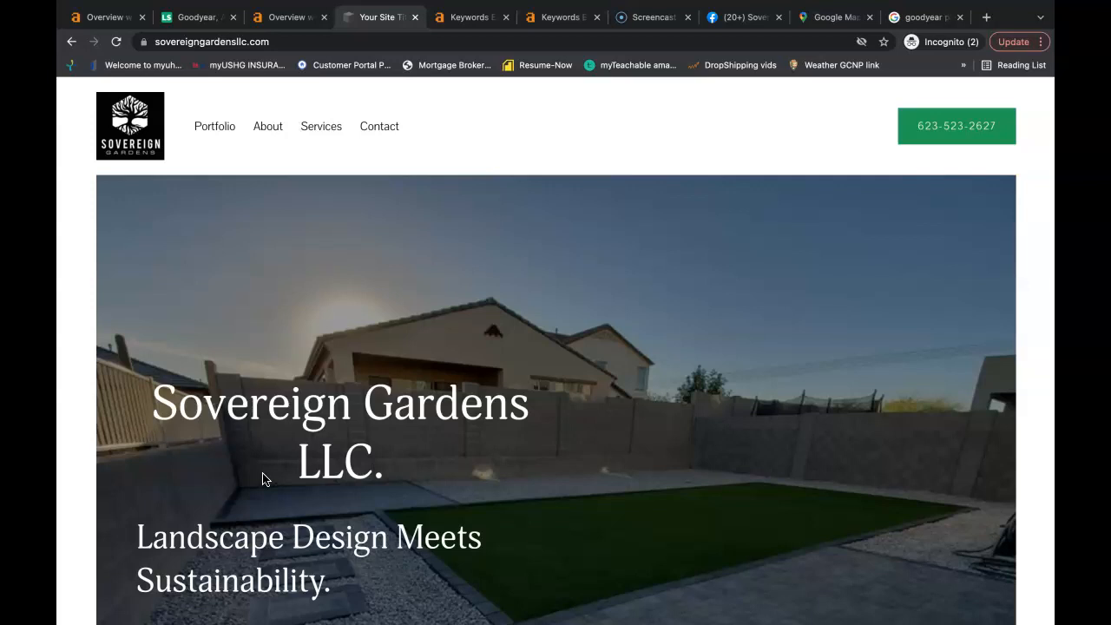
scroll("down", 3)
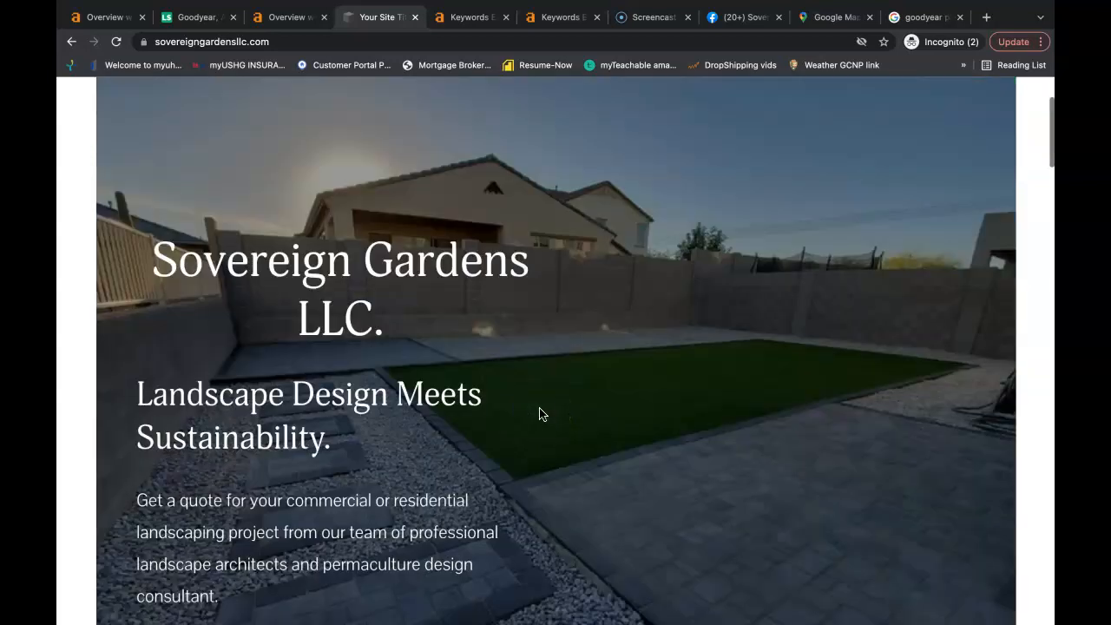
scroll("down", 3)
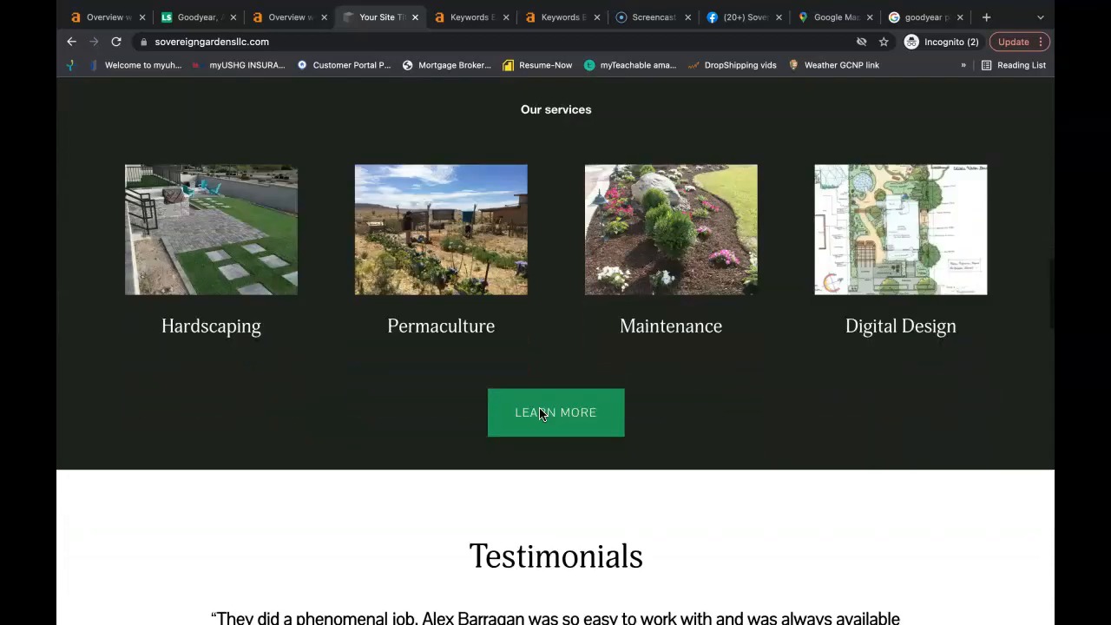
scroll("down", 3)
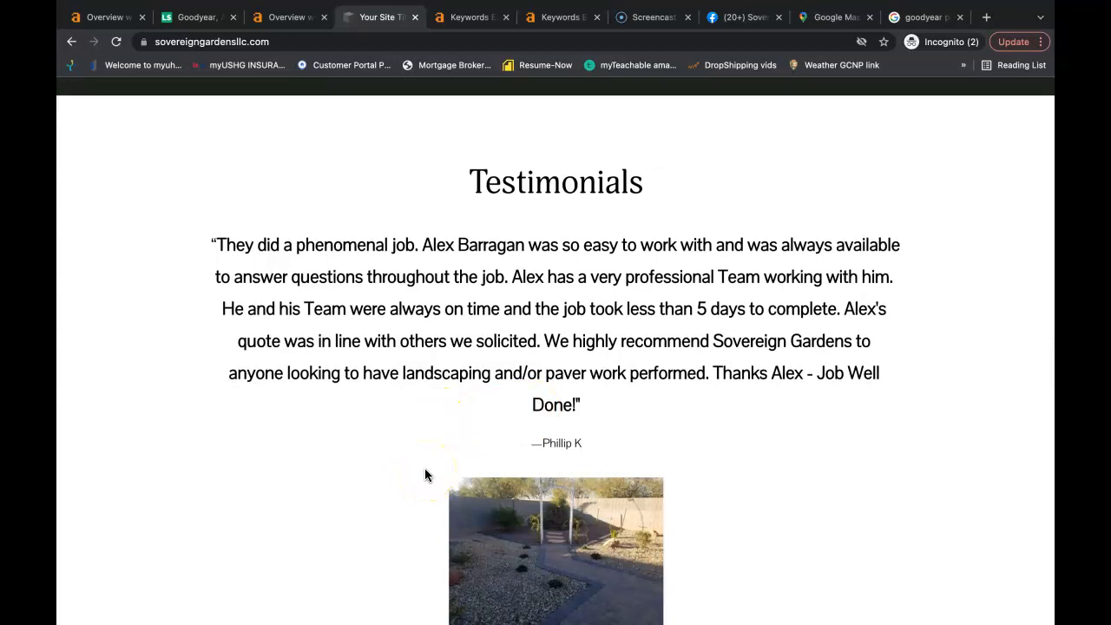
scroll("up", 3)
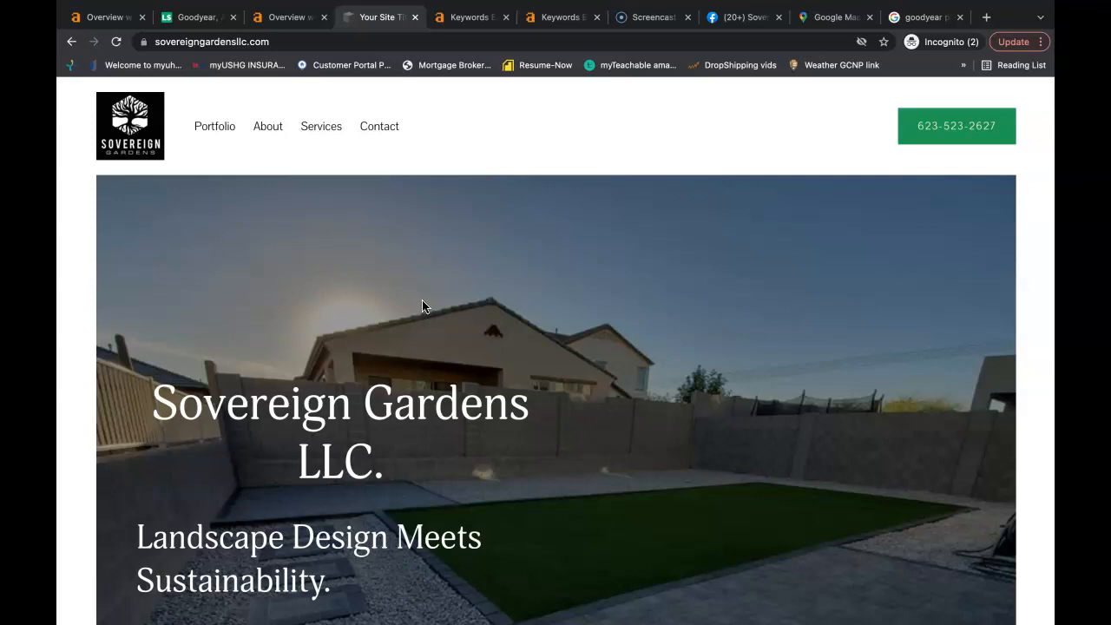
left_click(469, 17)
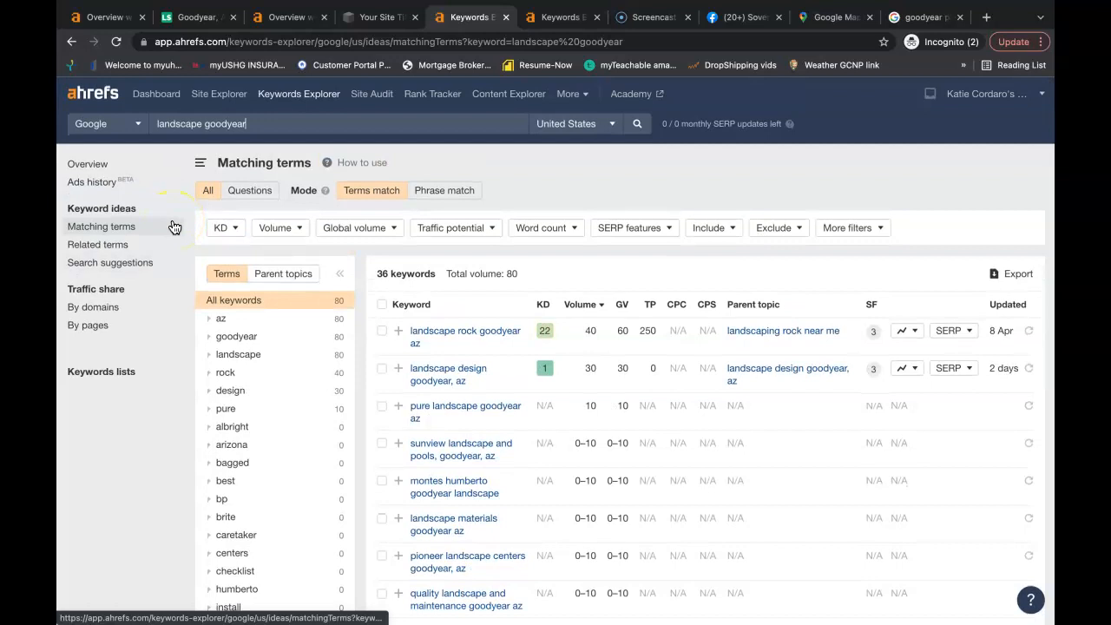
mouse_move(173, 225)
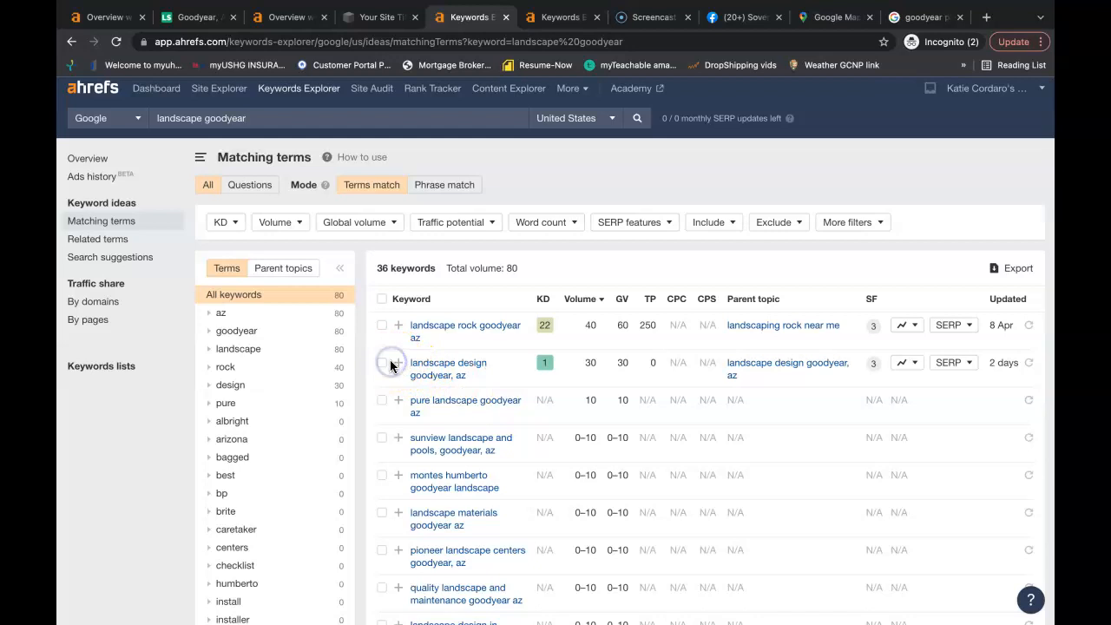
- Tick the landscape design goodyear, az and landscape rock goodyear az keywords
left_click(382, 362)
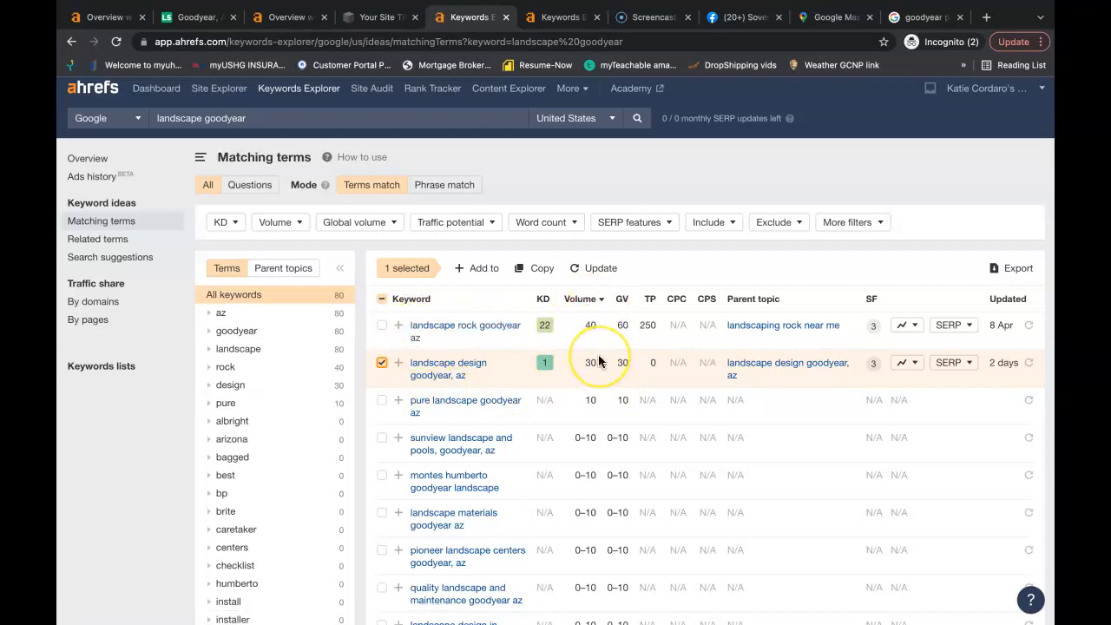
left_click(382, 325)
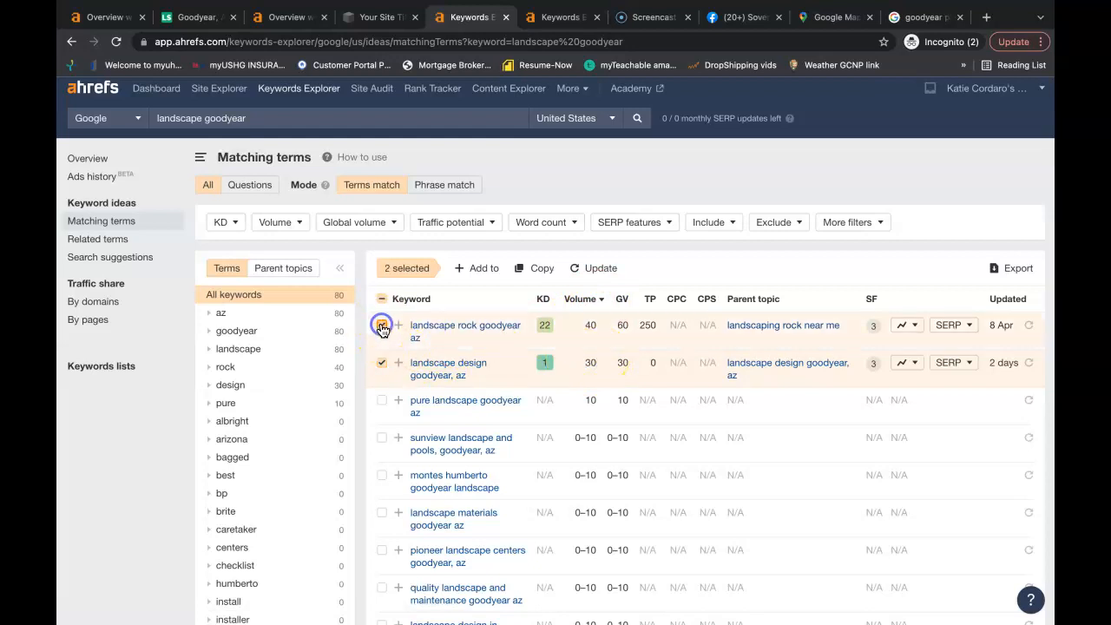
- Return to the Sovereign Gardens site and scroll to the Our services section
left_click(379, 18)
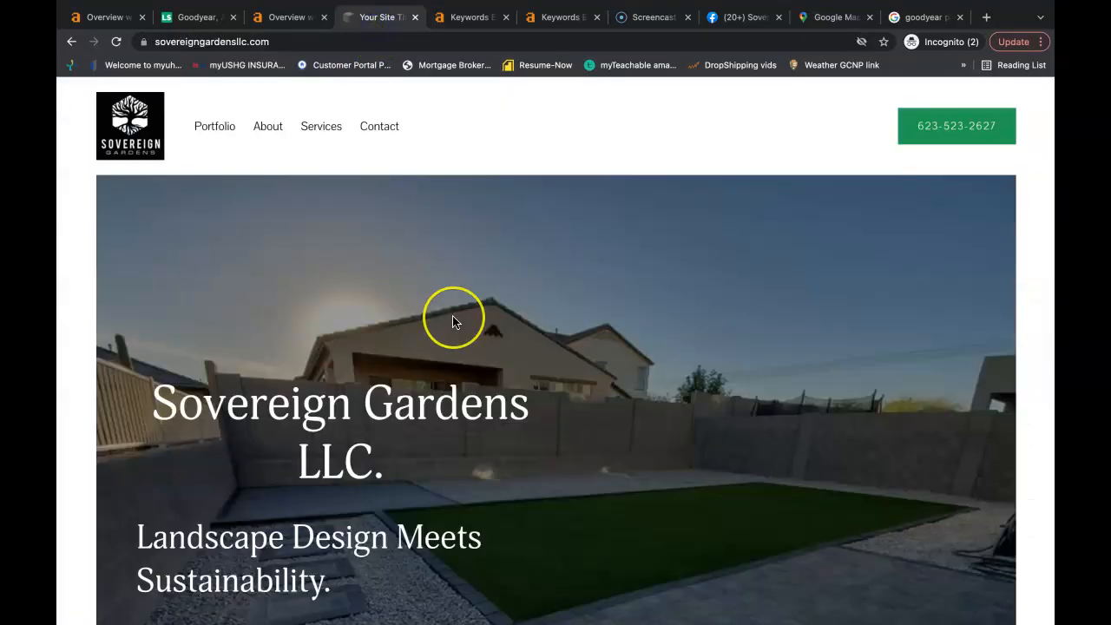
scroll("down", 3)
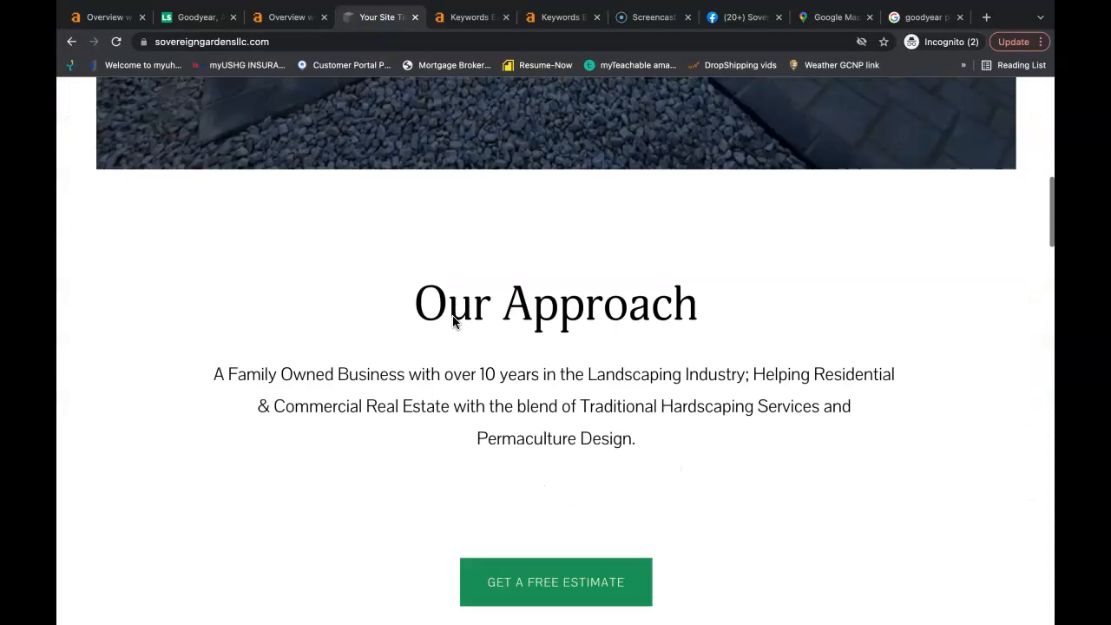
scroll("down", 3)
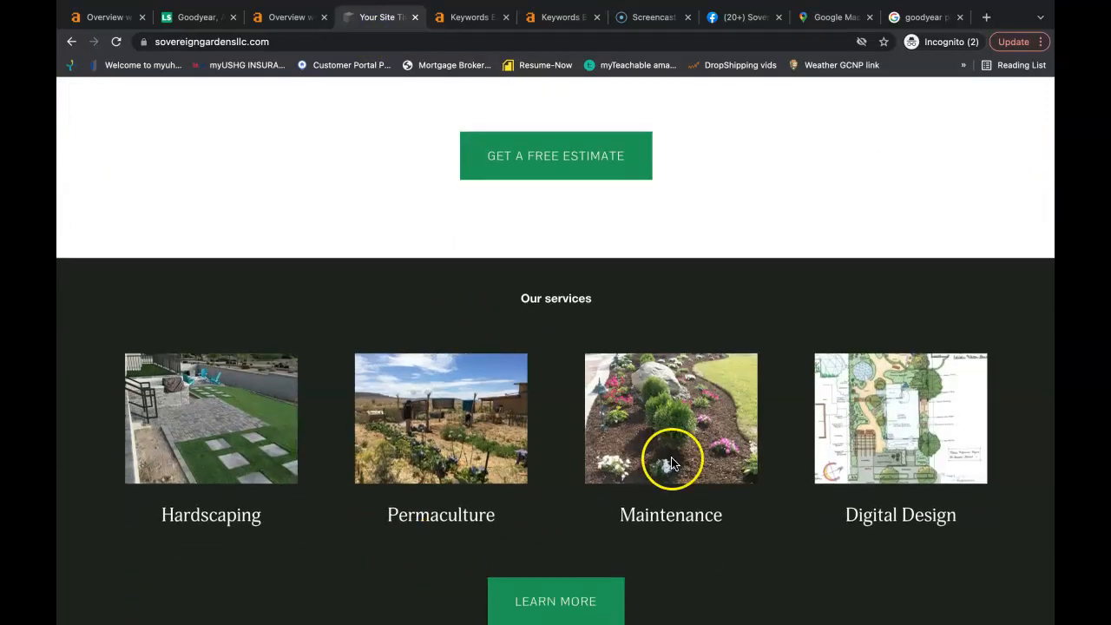
scroll("down", 3)
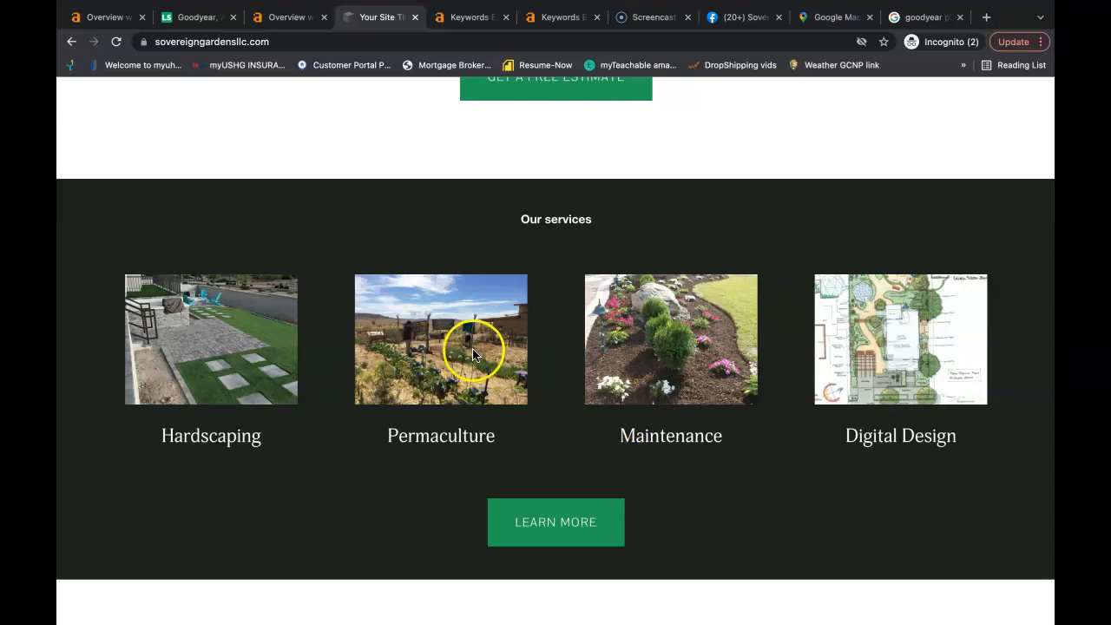
- Bring up Save Image As on the Permaculture photo to see its file name, then dismiss it
right_click(476, 351)
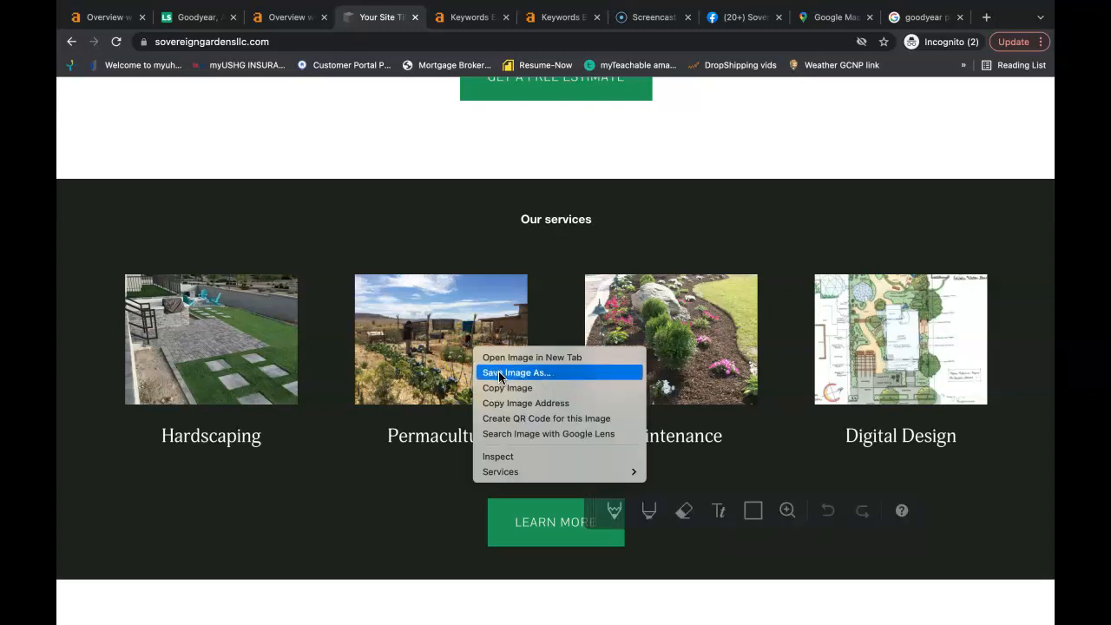
left_click(514, 371)
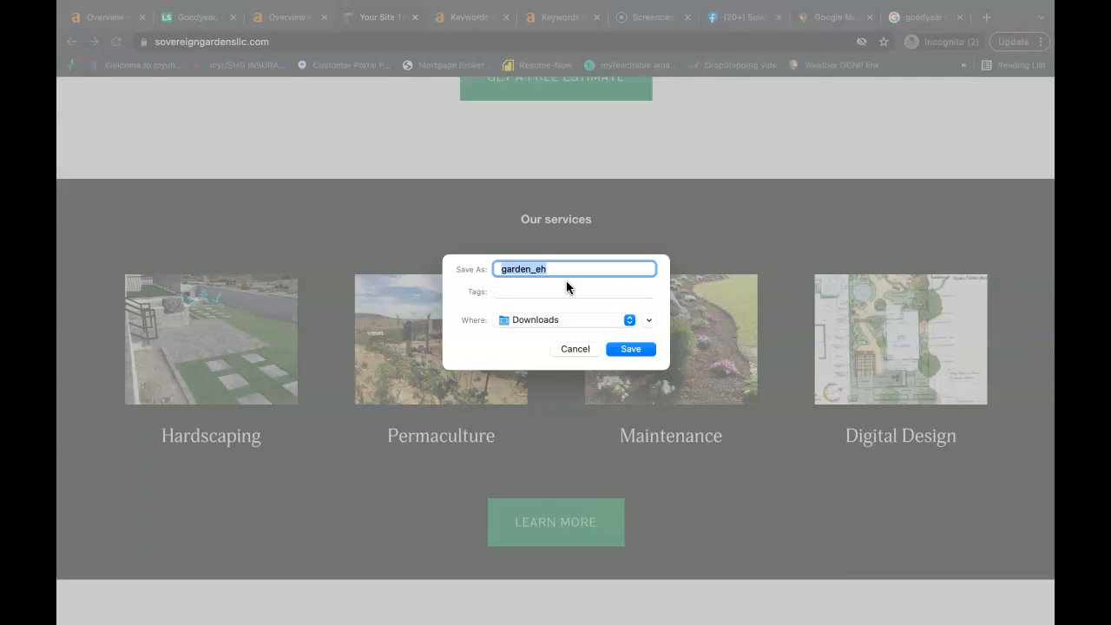
left_click(630, 347)
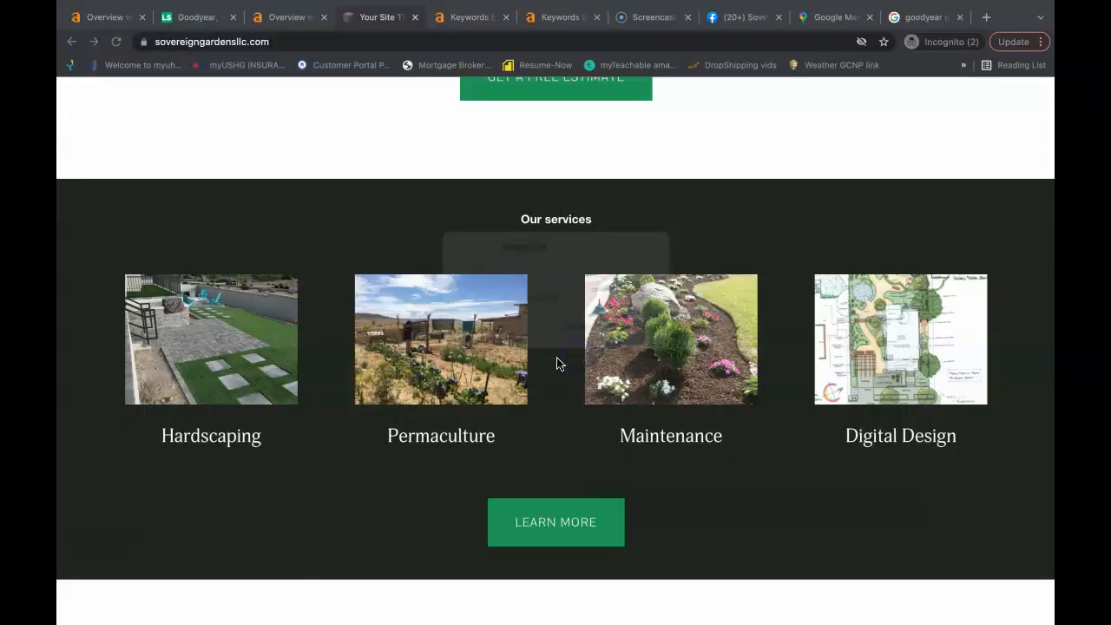
scroll("up", 3)
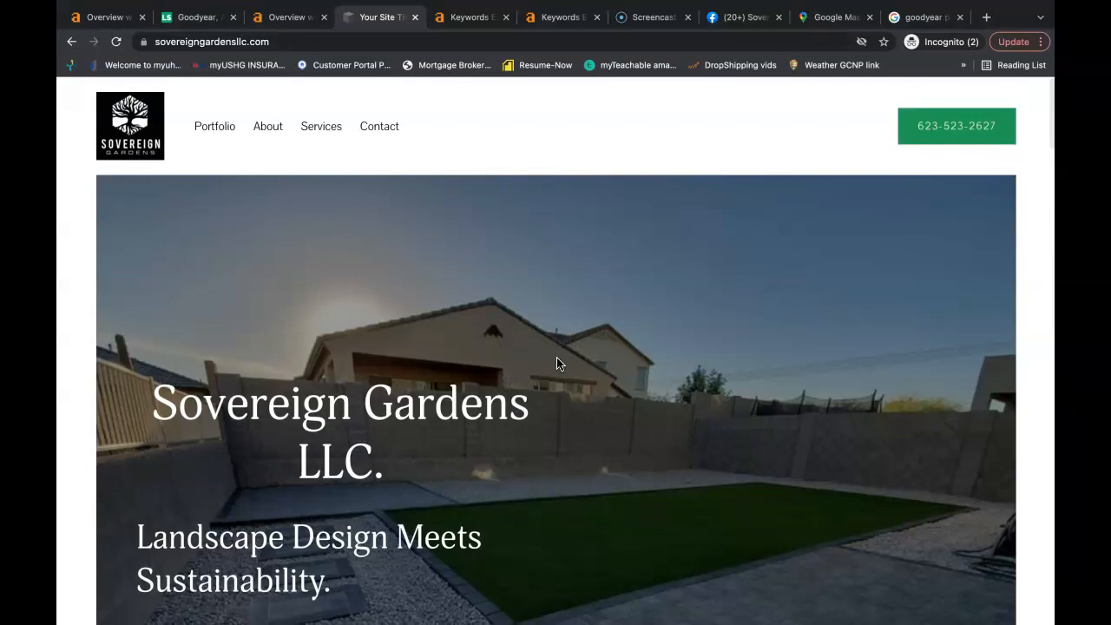
scroll("down", 3)
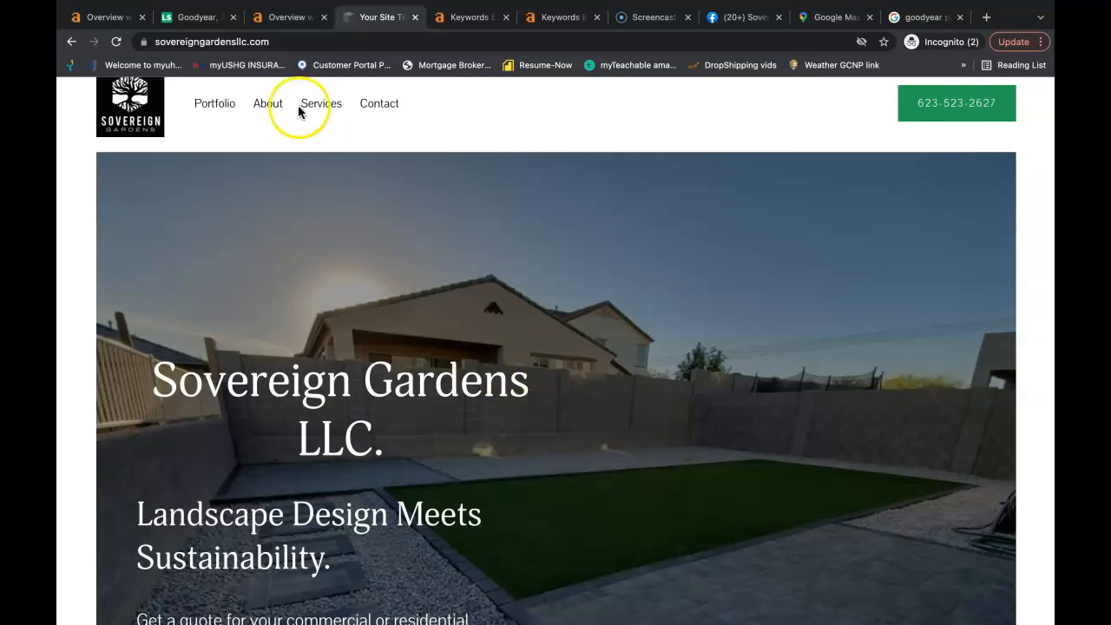
left_click(286, 17)
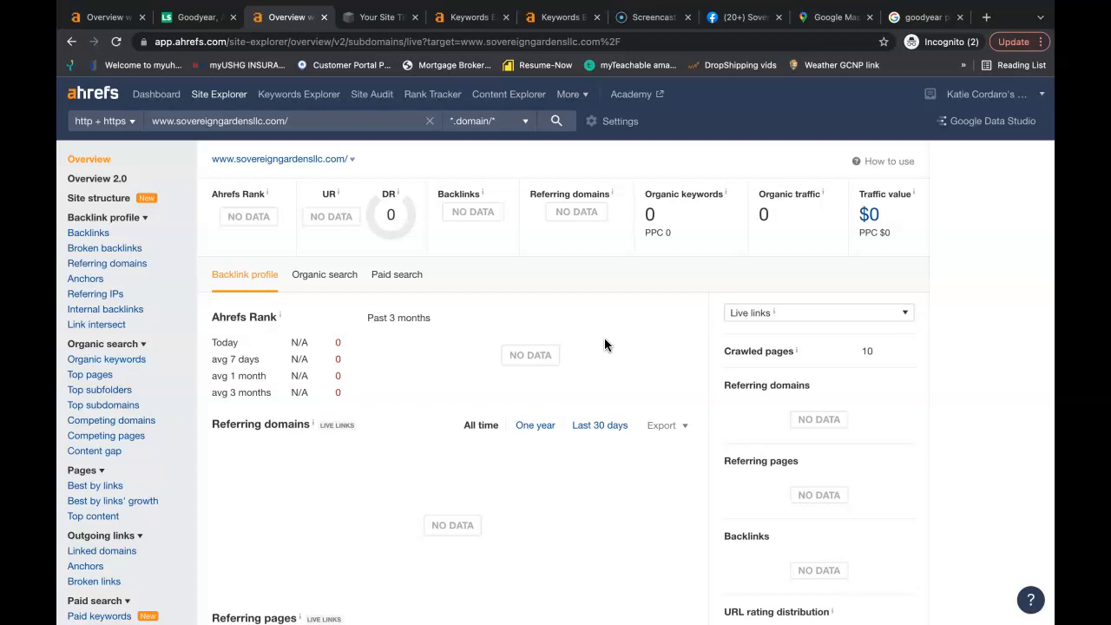
mouse_move(337, 194)
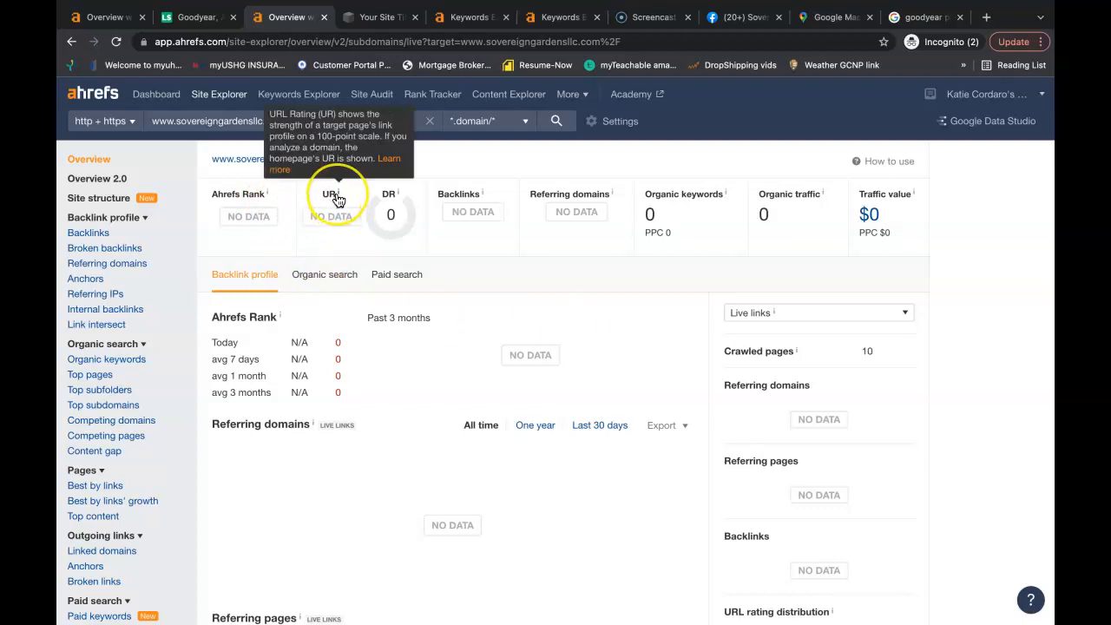
mouse_move(326, 217)
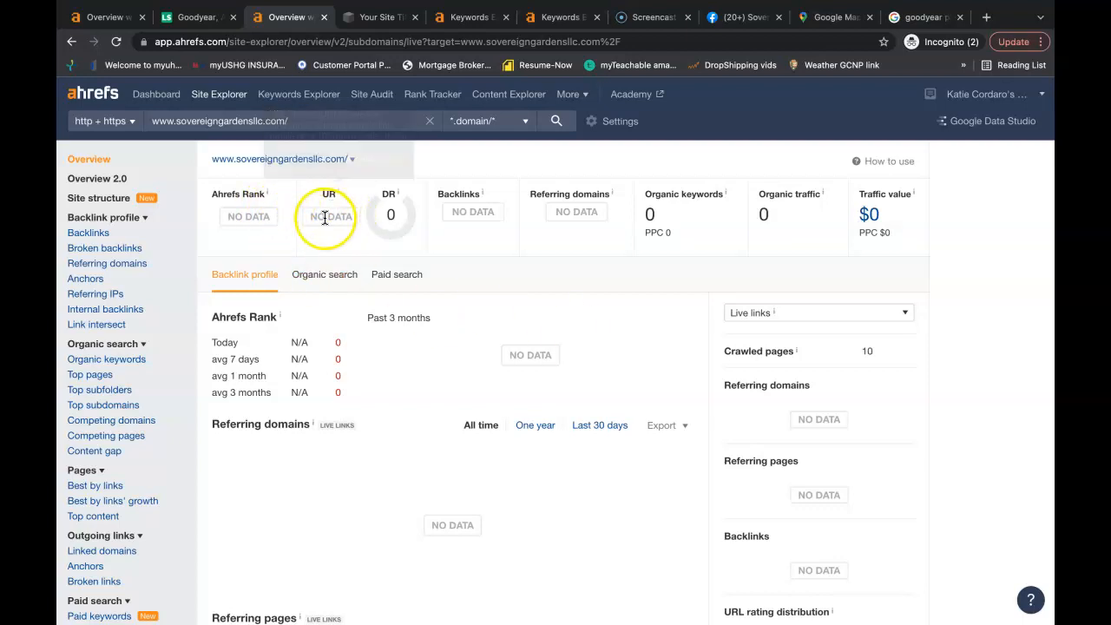
mouse_move(391, 205)
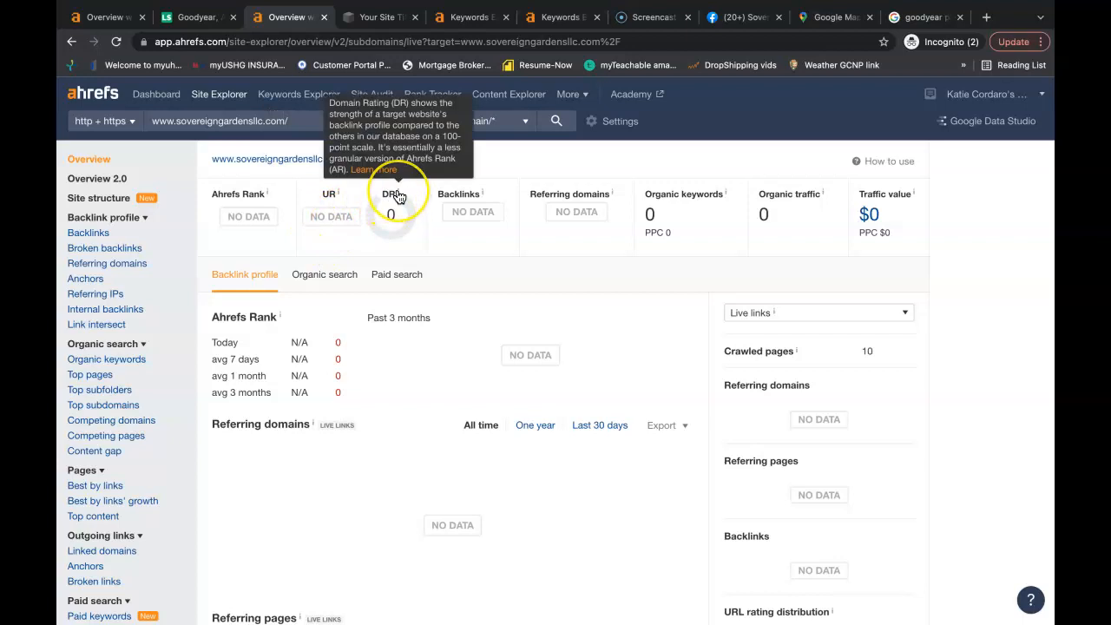
mouse_move(414, 234)
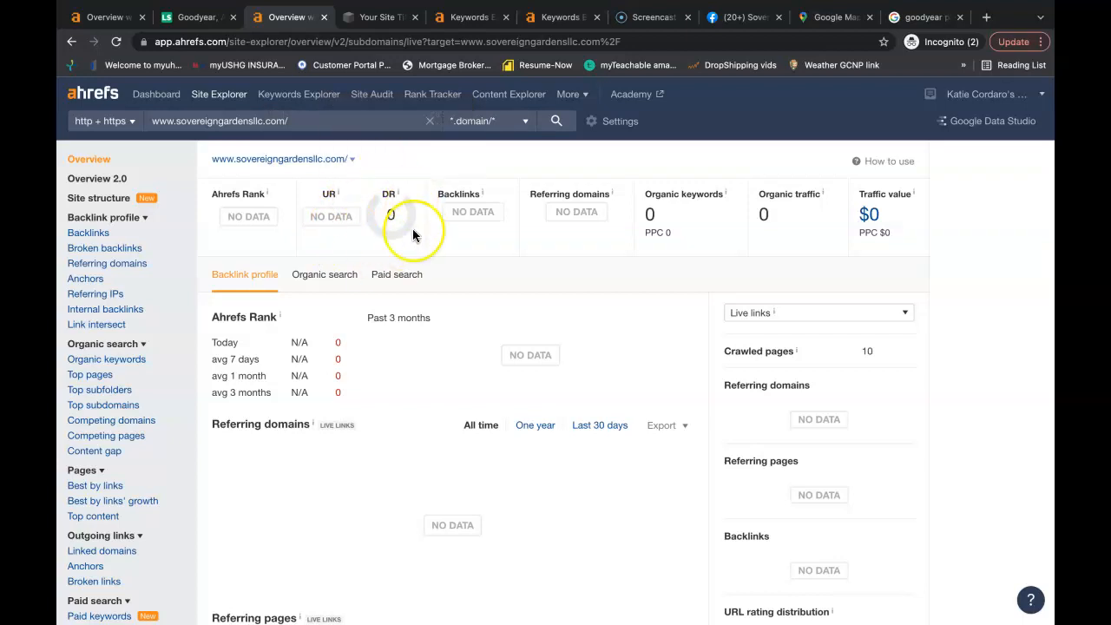
mouse_move(564, 173)
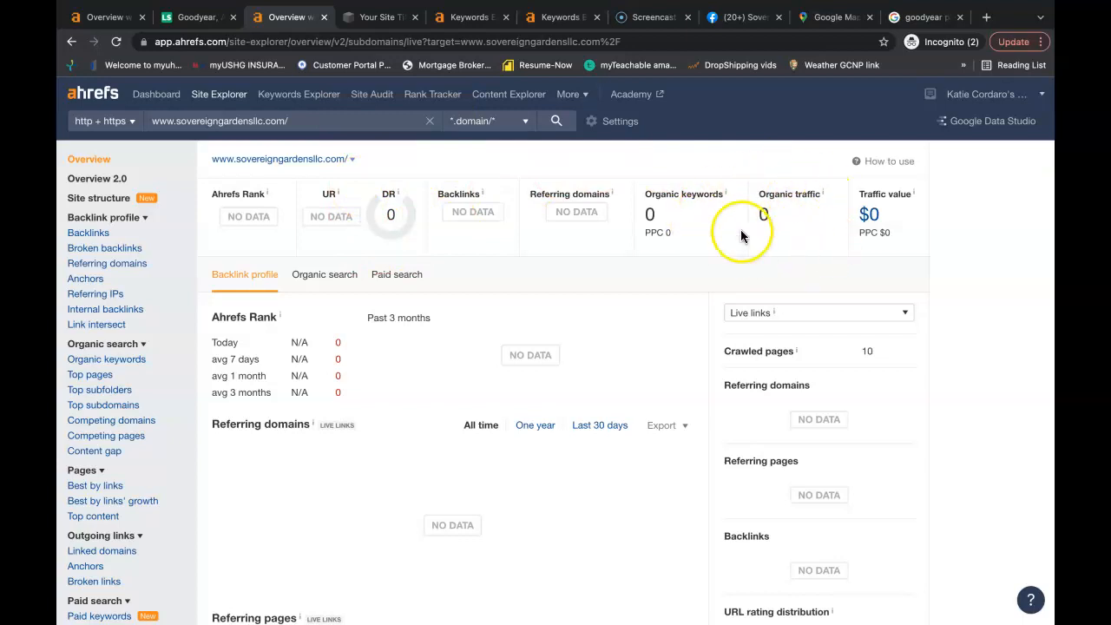
mouse_move(708, 224)
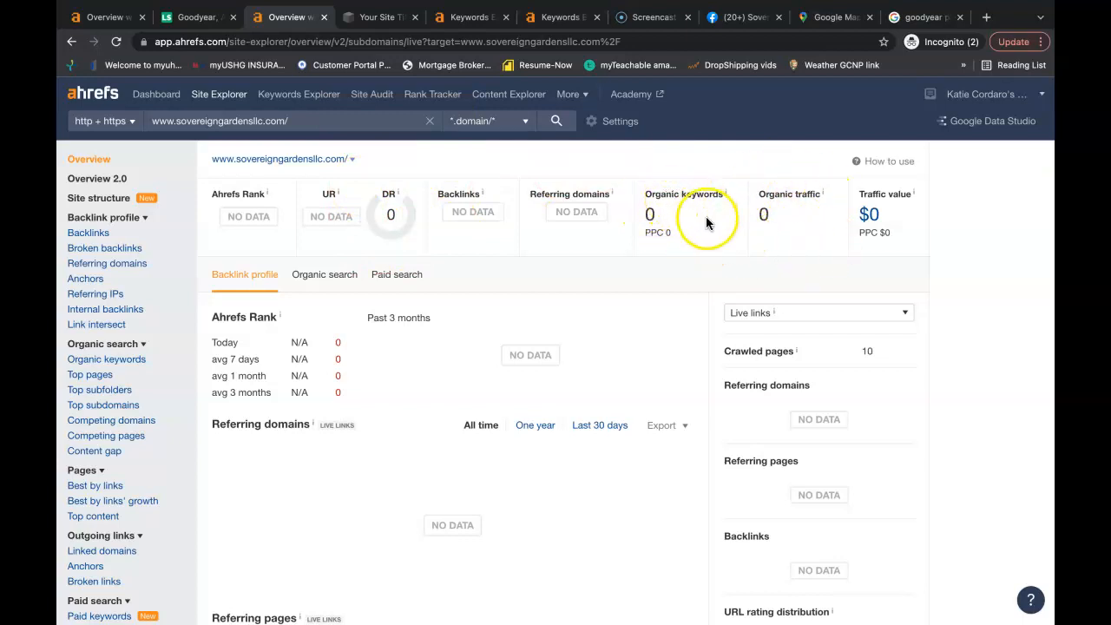
mouse_move(691, 243)
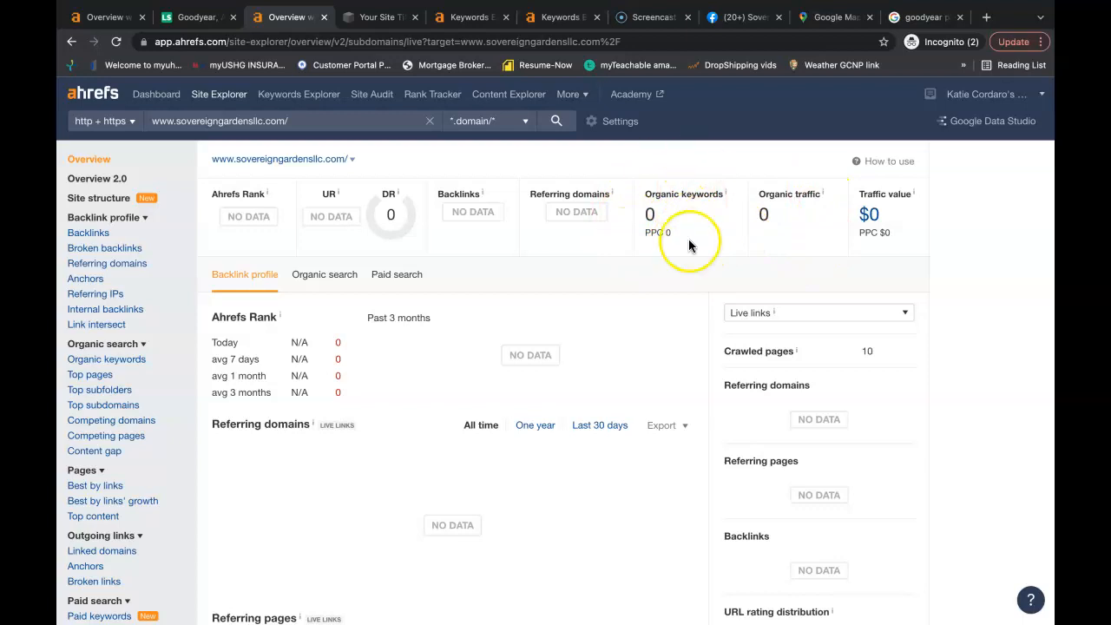
mouse_move(604, 212)
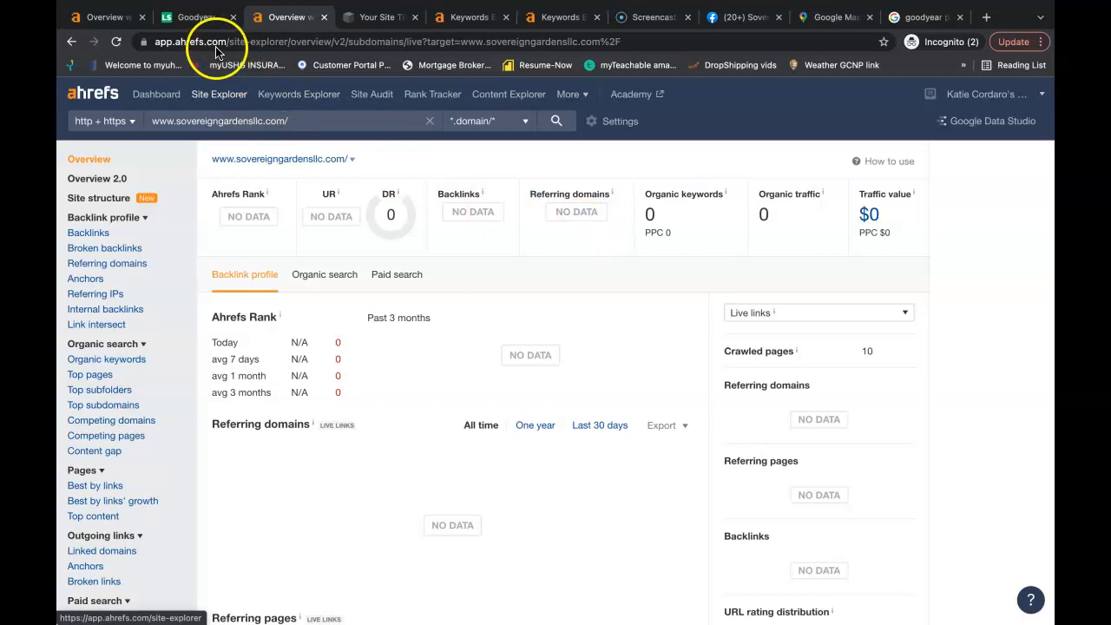
left_click(195, 17)
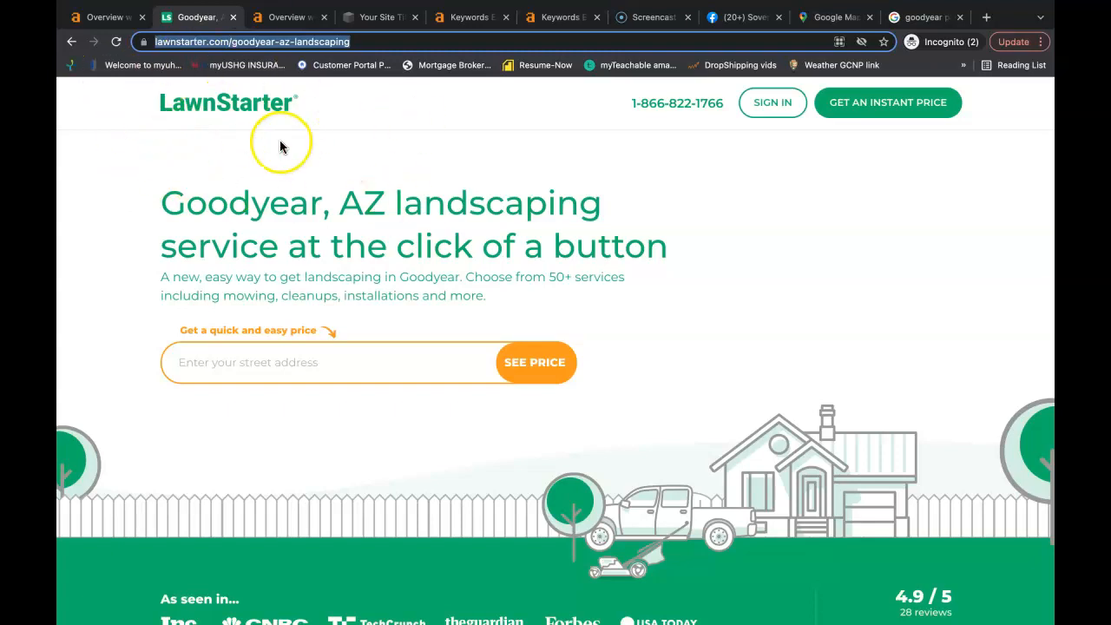
mouse_move(316, 165)
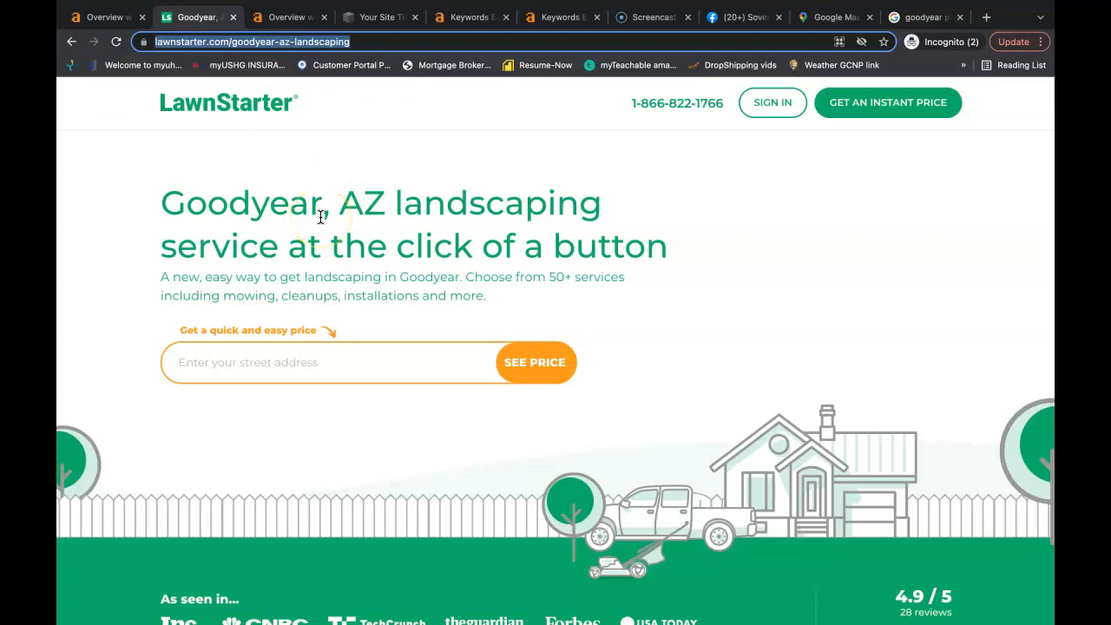
- Scroll through LawnStarter's popular services, then return to its Ahrefs overview
scroll("down", 3)
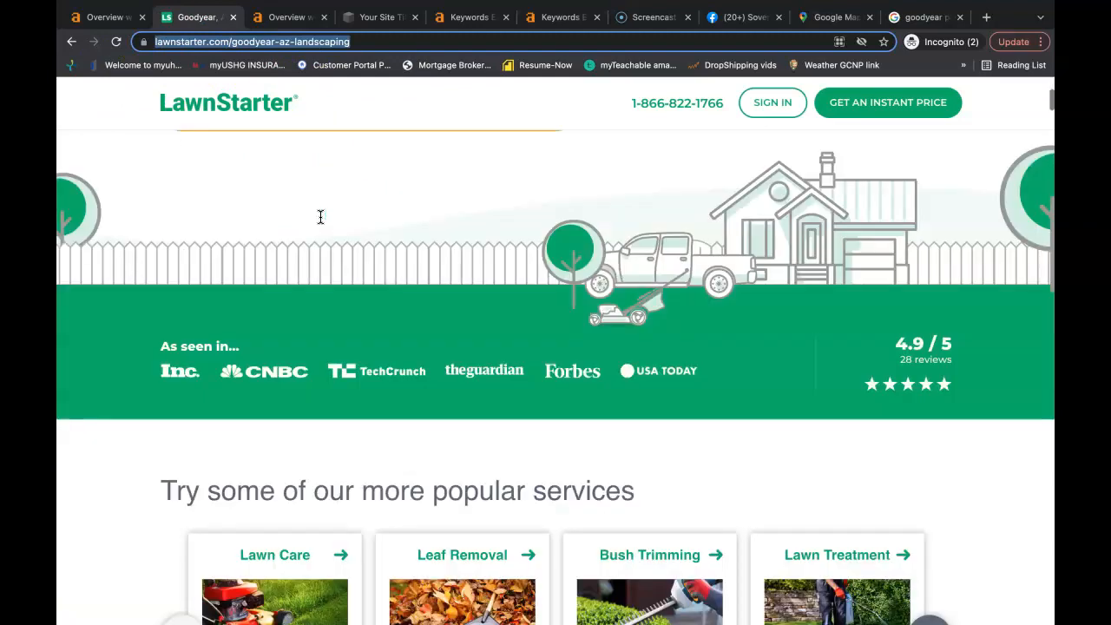
scroll("down", 3)
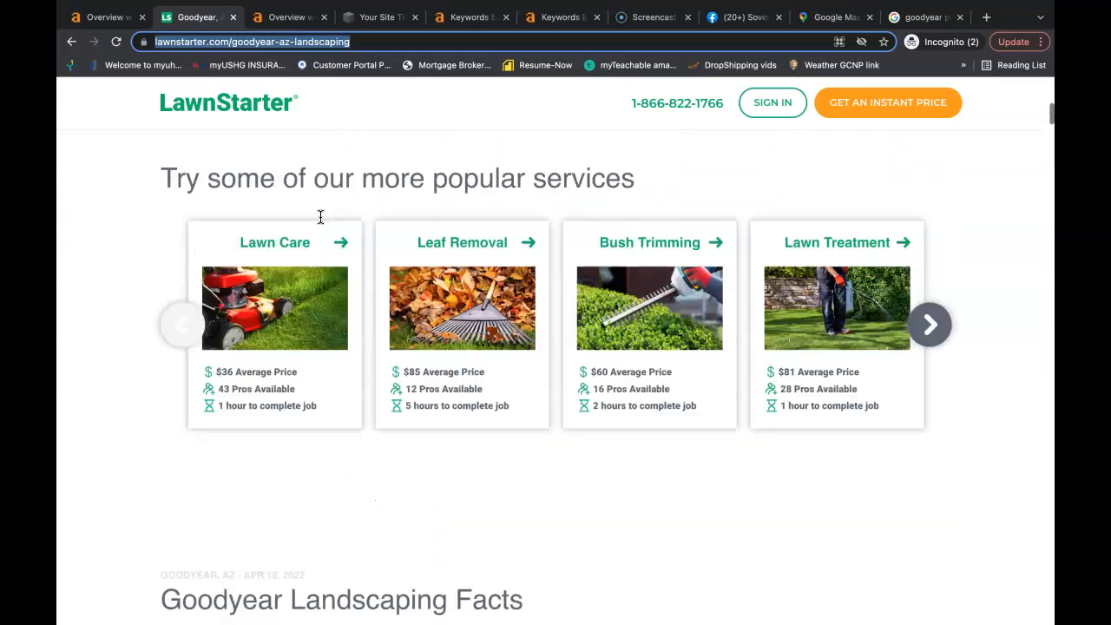
left_click(98, 17)
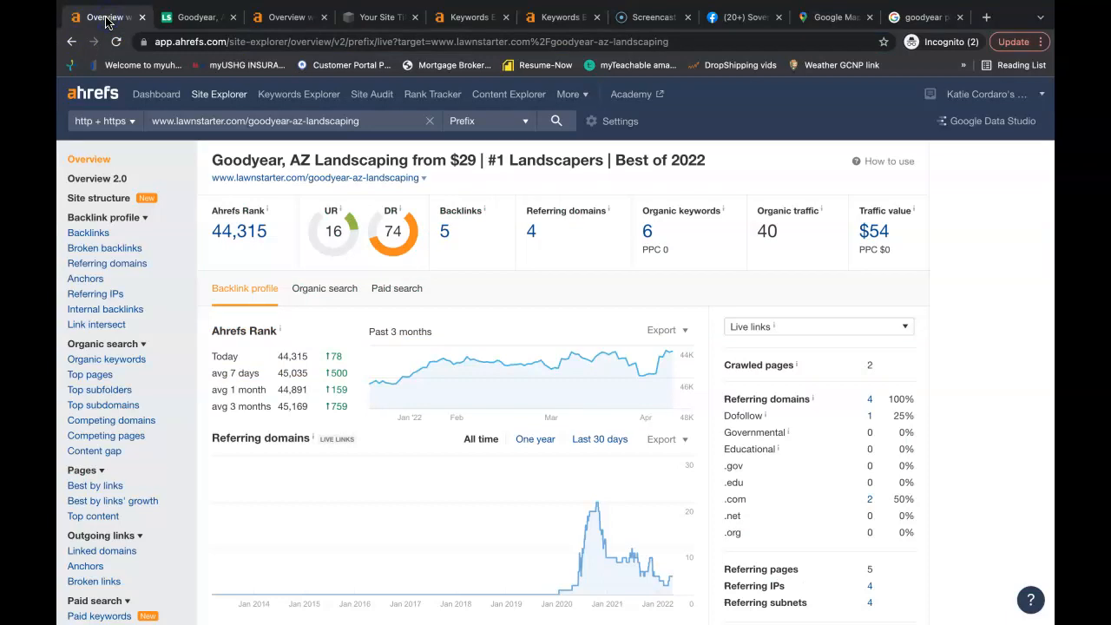
mouse_move(333, 217)
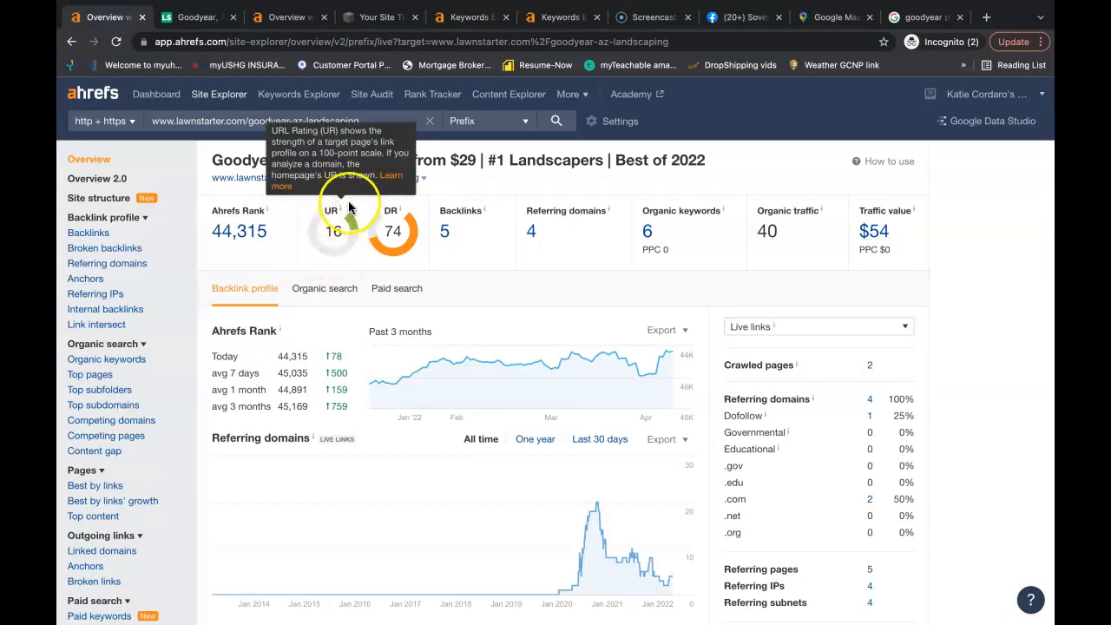
mouse_move(407, 229)
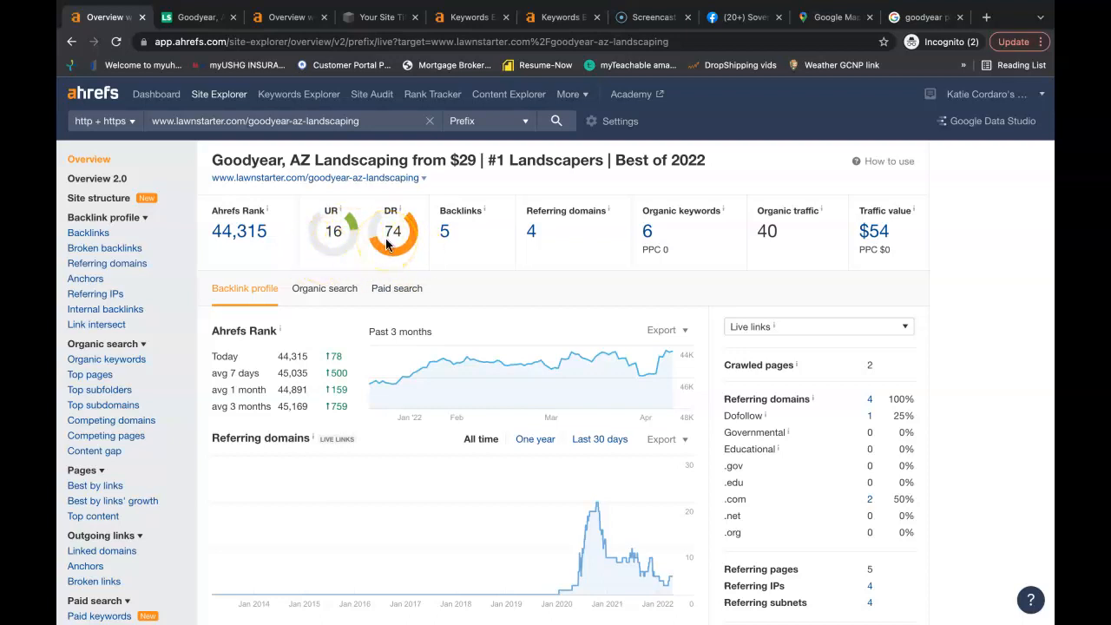
mouse_move(824, 257)
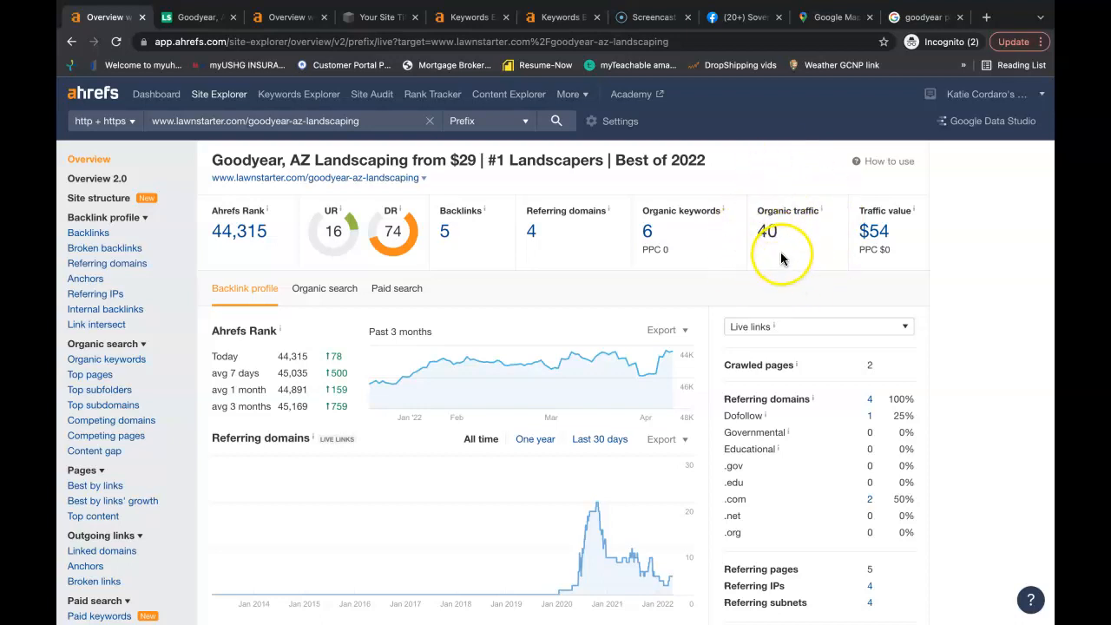
mouse_move(177, 274)
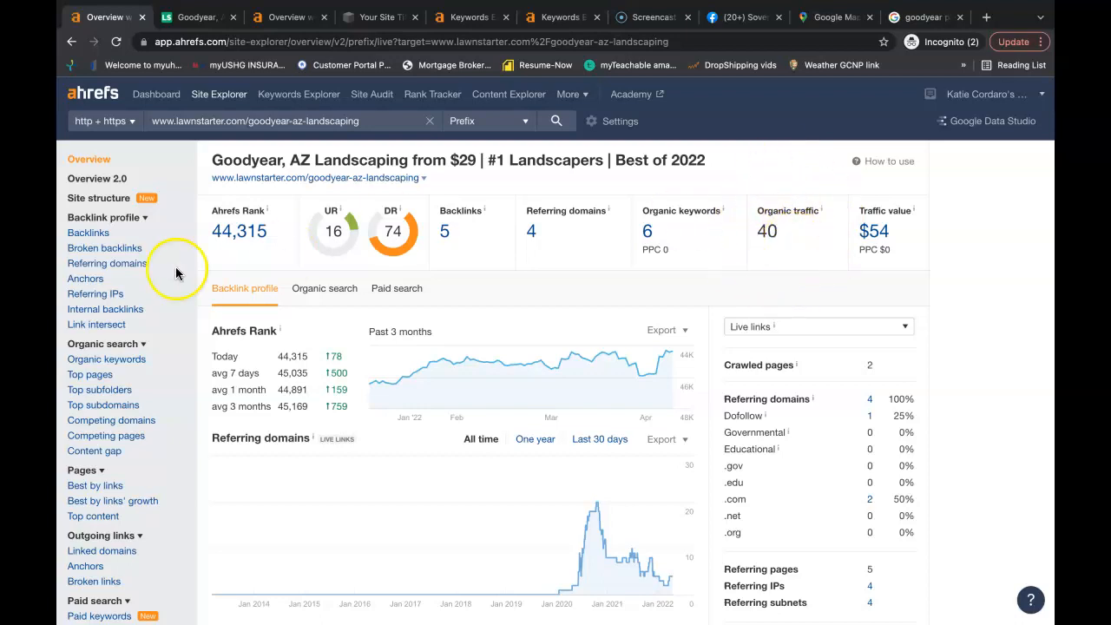
mouse_move(824, 16)
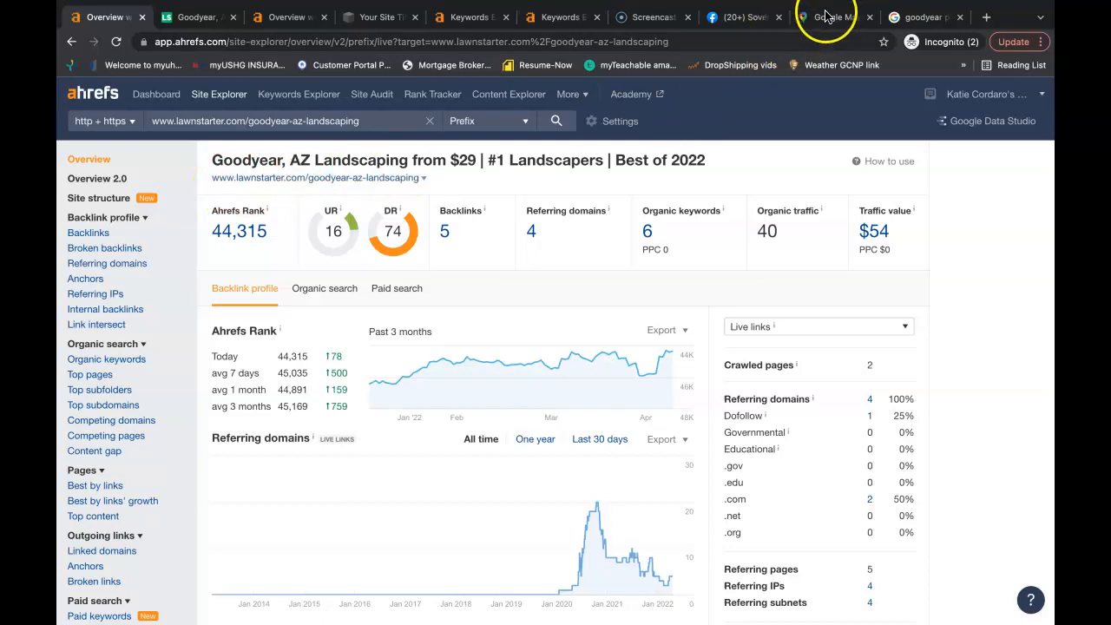
left_click(831, 17)
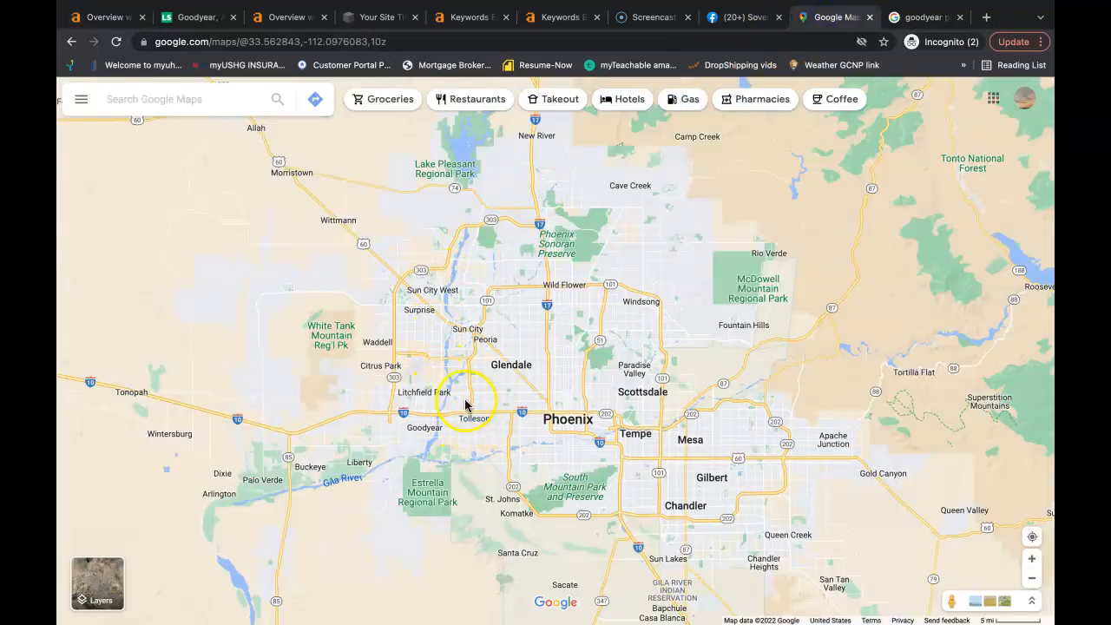
mouse_move(219, 97)
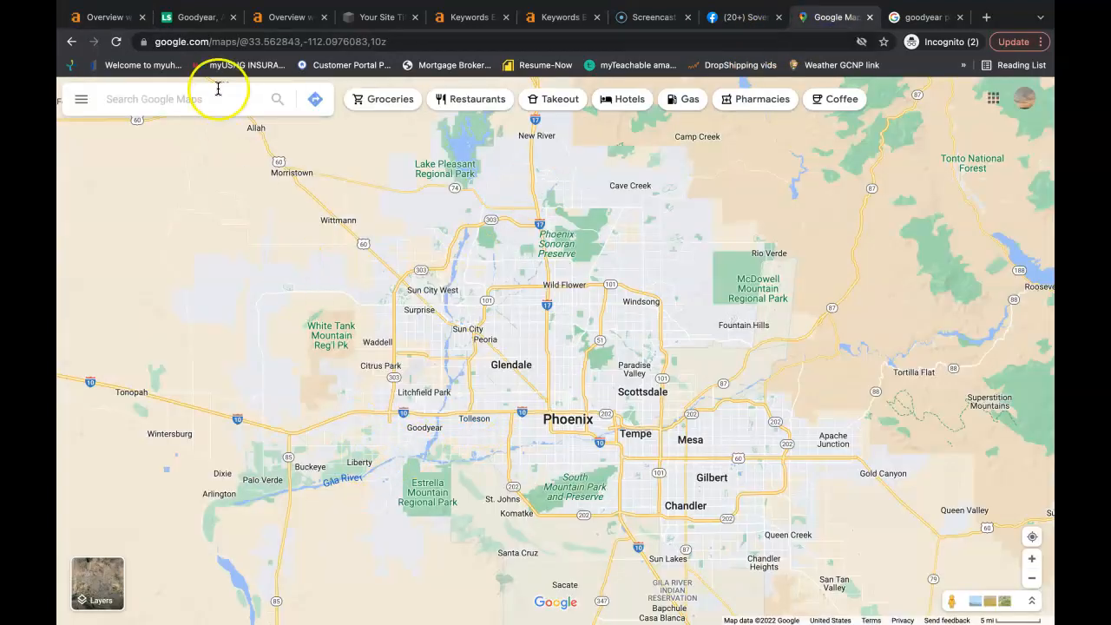
left_click(95, 17)
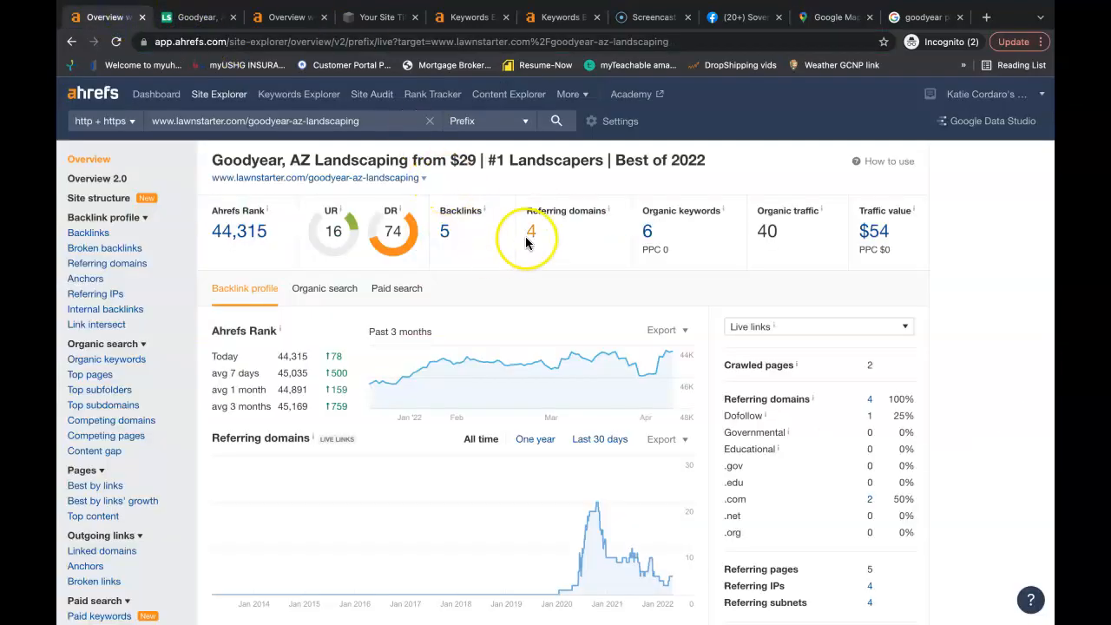
mouse_move(448, 241)
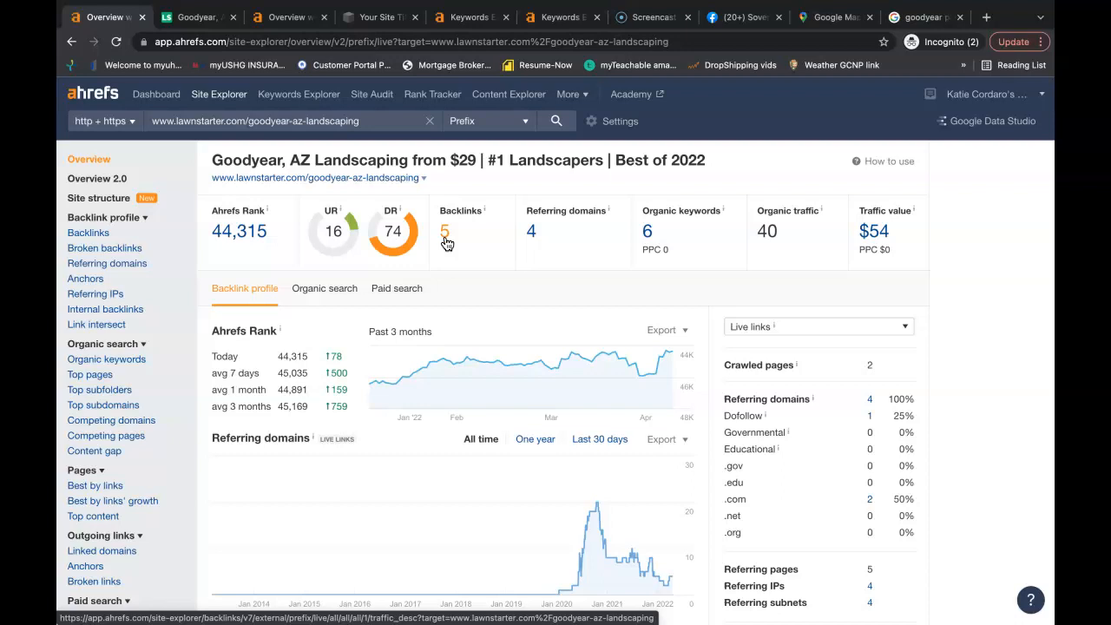
mouse_move(532, 231)
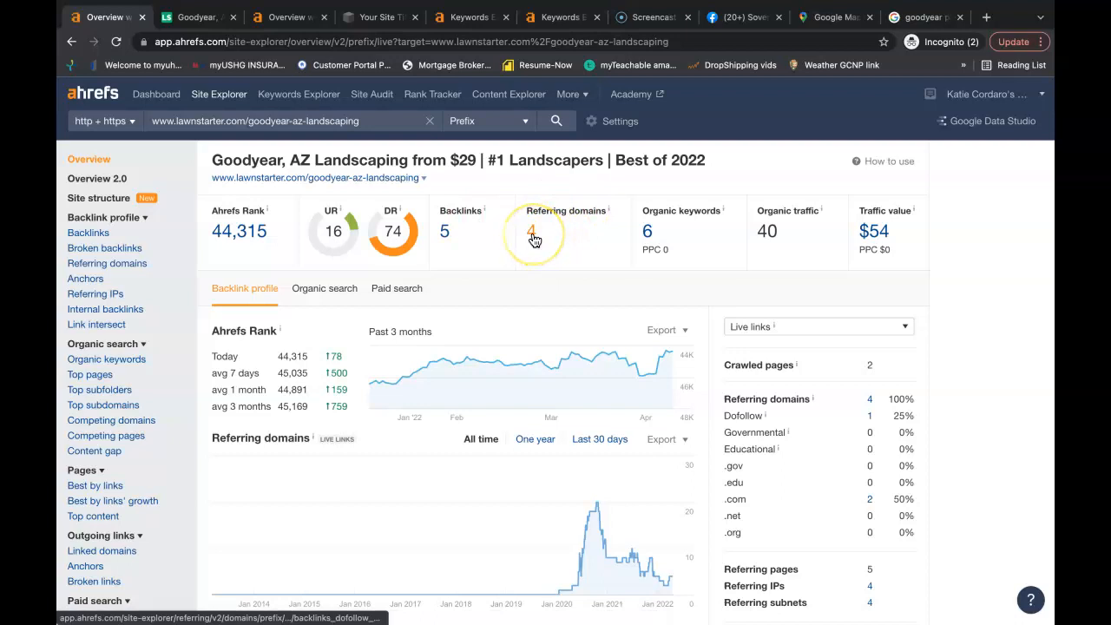
- Open the Referring Domains report from the overview's count of 4 referring domains
left_click(535, 234)
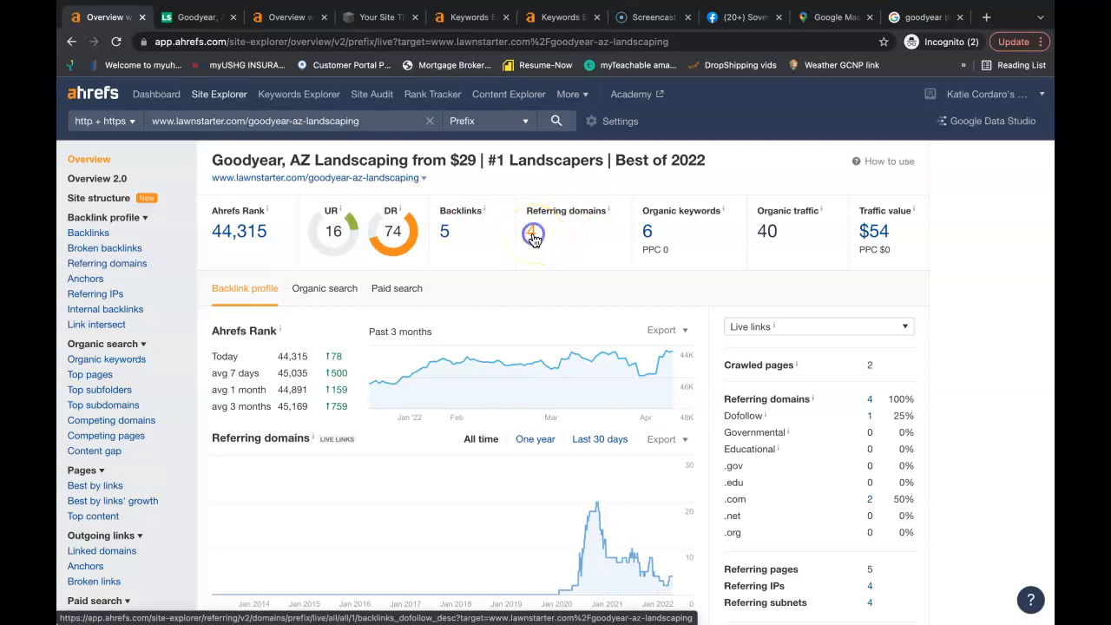
left_click(566, 229)
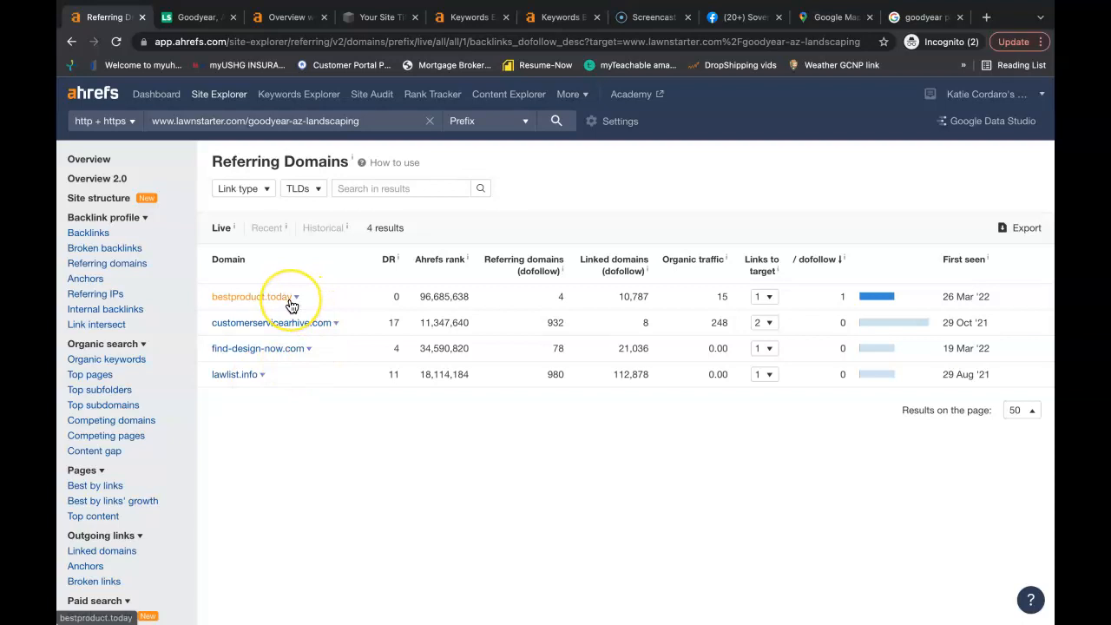
mouse_move(291, 305)
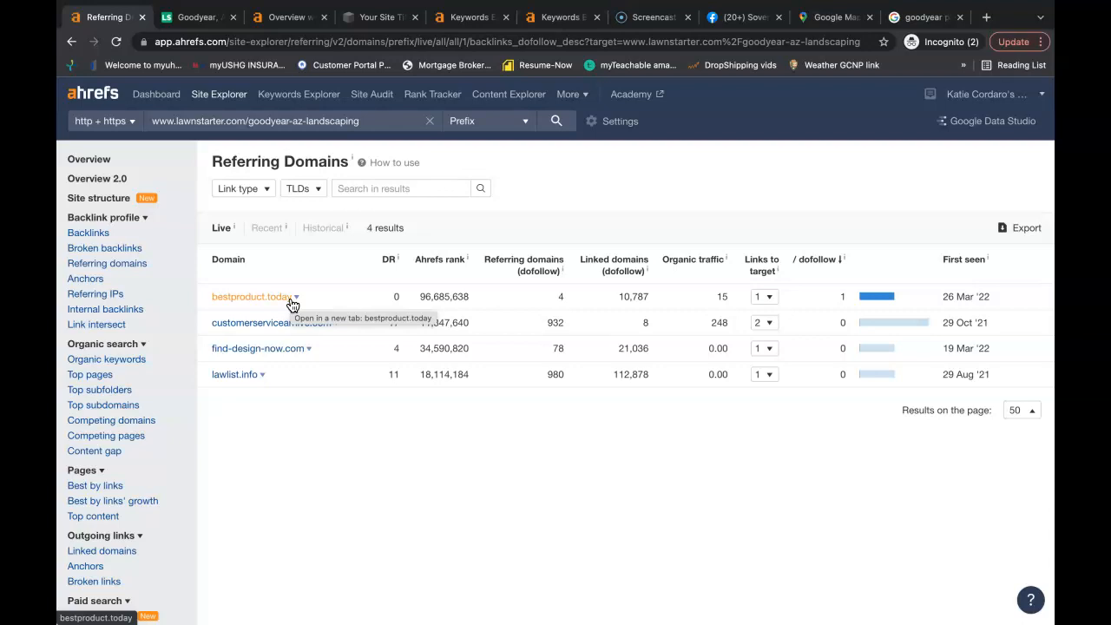
mouse_move(267, 158)
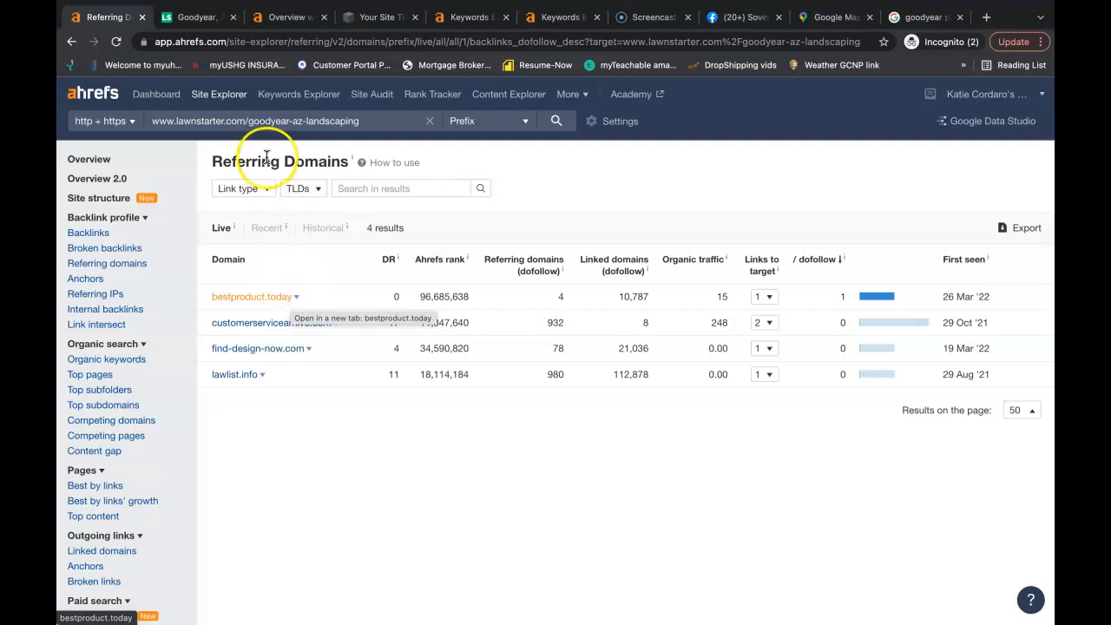
- From the LawnStarter page, go back to the Google results for landscape goodyear az
left_click(195, 18)
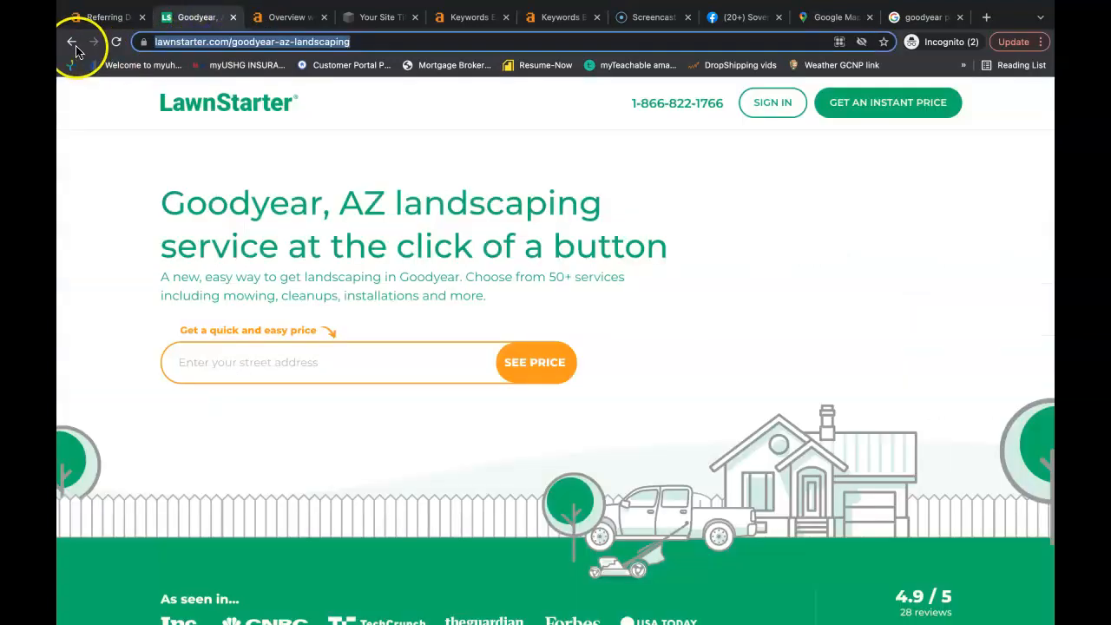
left_click(71, 42)
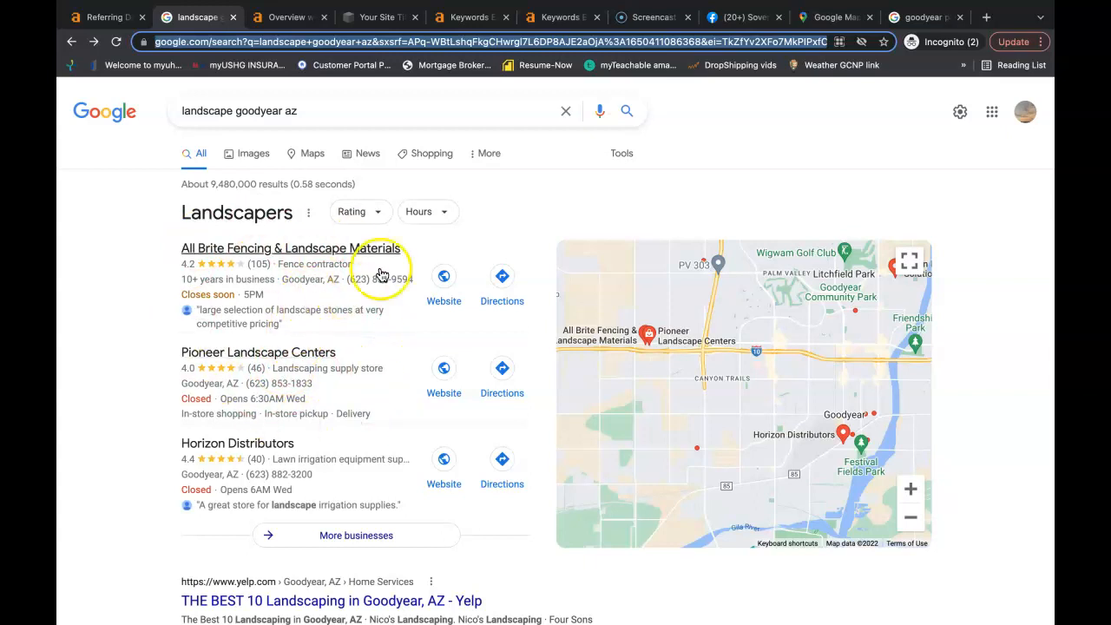
mouse_move(344, 312)
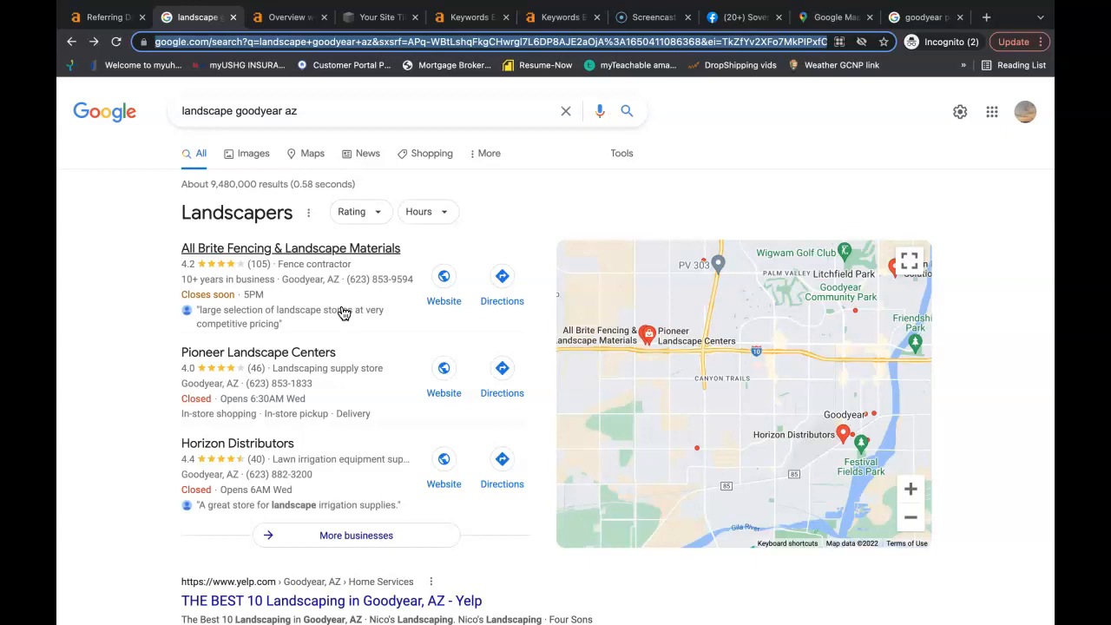
mouse_move(73, 498)
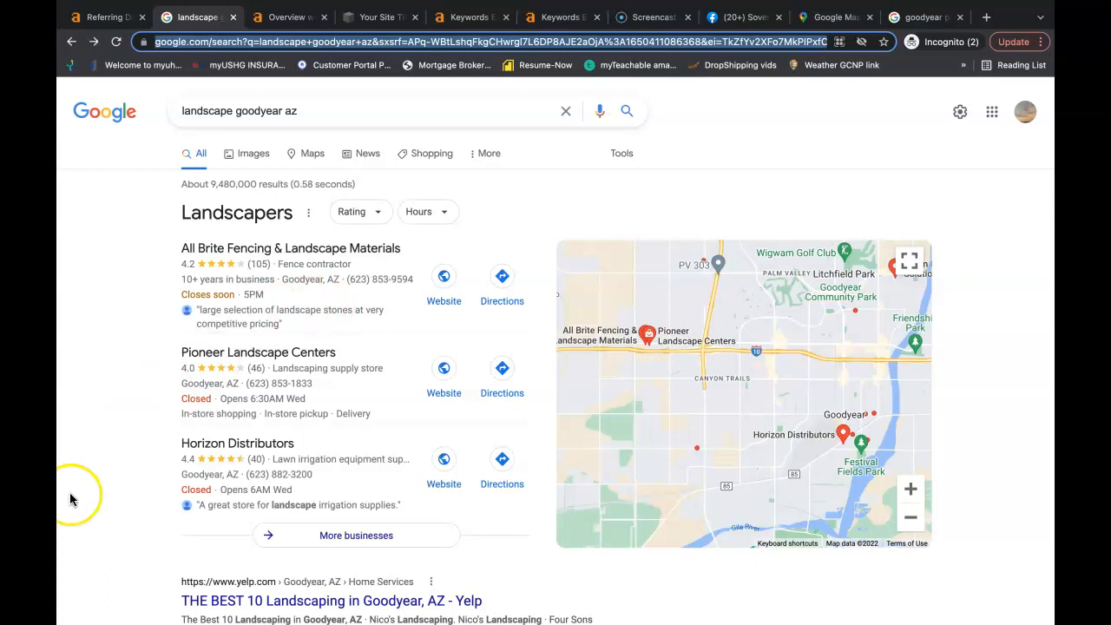